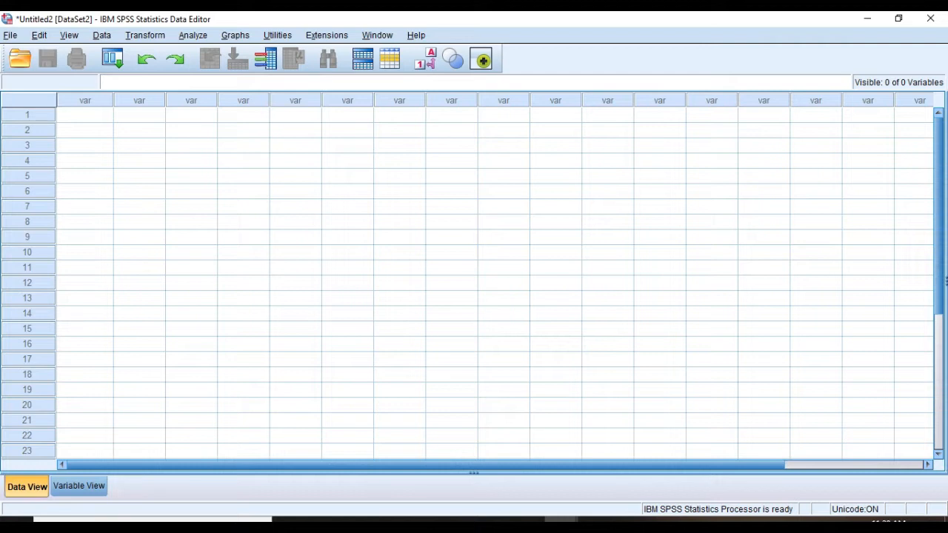
Step: Select a cell block, the first row and two variable columns, then switch to Variable View
{"action": "left_click_drag", "start_coordinate": [243, 176], "coordinate": [399, 206]}
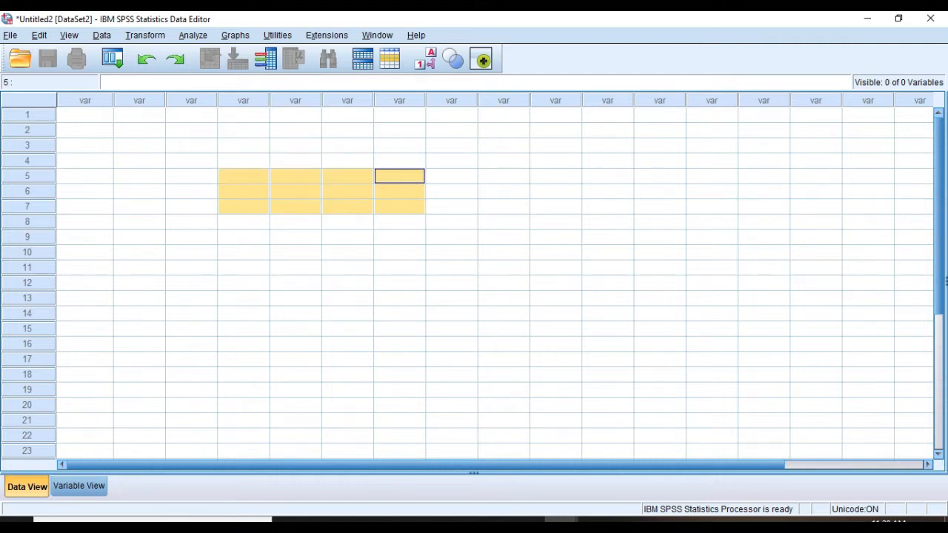
{"action": "left_click", "coordinate": [138, 160]}
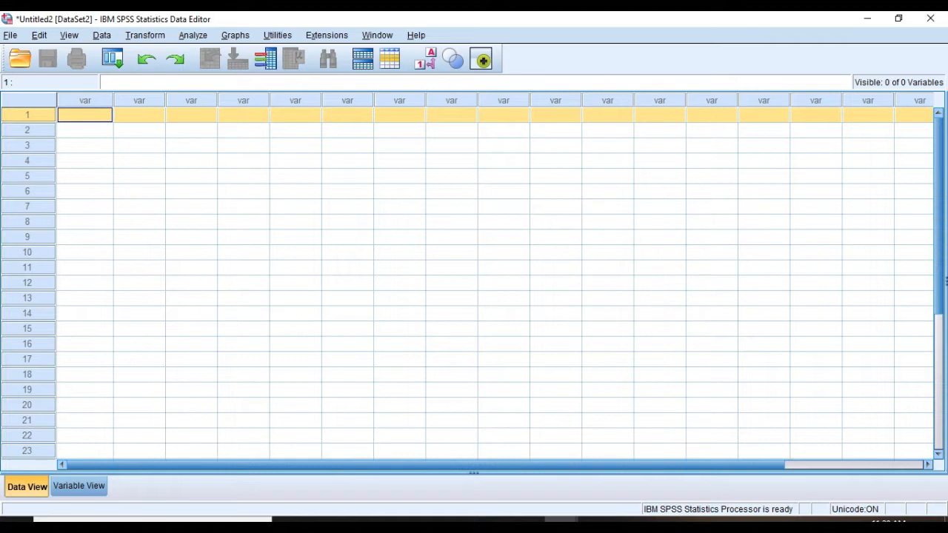
{"action": "left_click", "coordinate": [84, 100]}
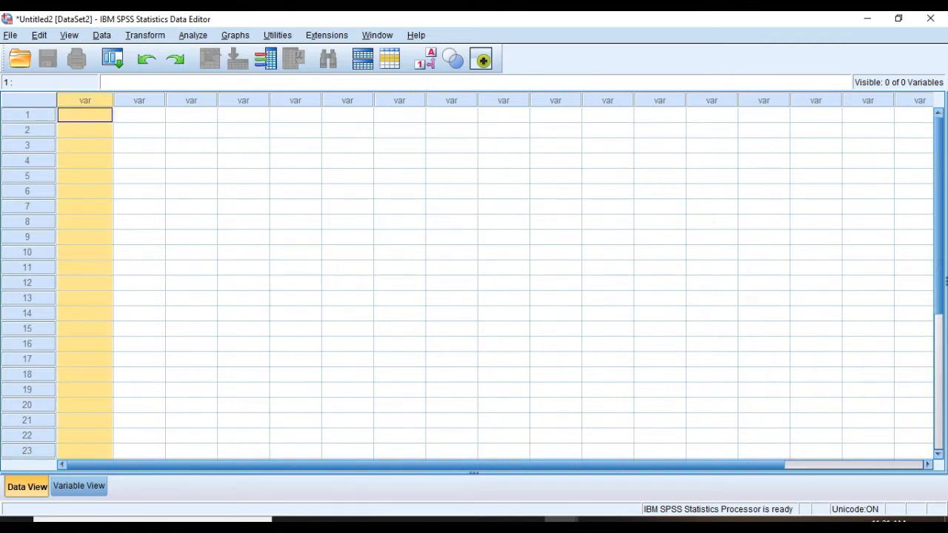
{"action": "left_click", "coordinate": [190, 114]}
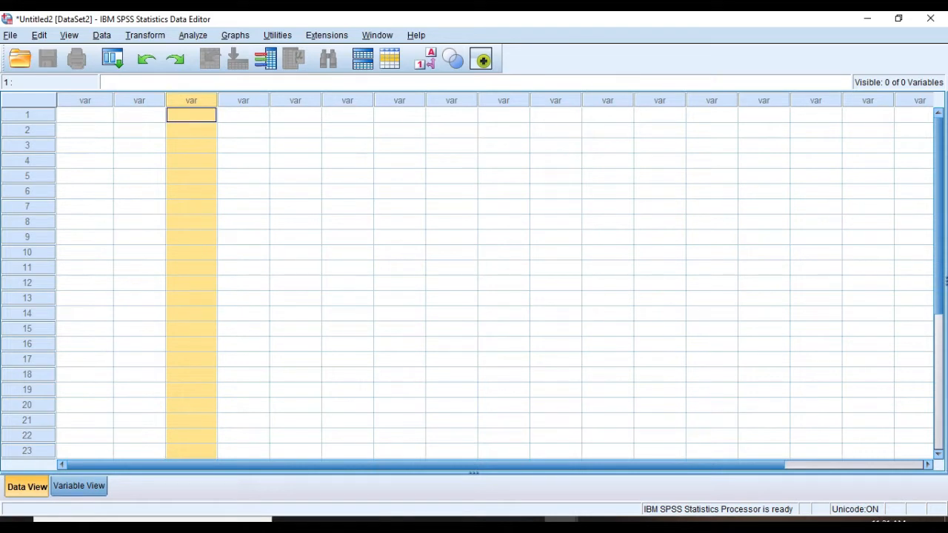
{"action": "left_click", "coordinate": [79, 487]}
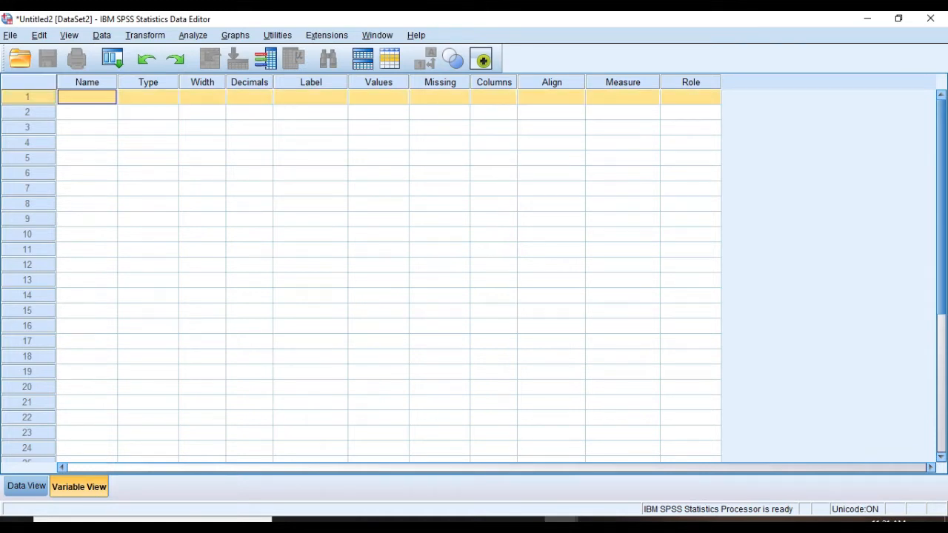
Step: Select the Type and Decimals columns, name a second variable '@', and dismiss the warning
{"action": "left_click", "coordinate": [148, 96]}
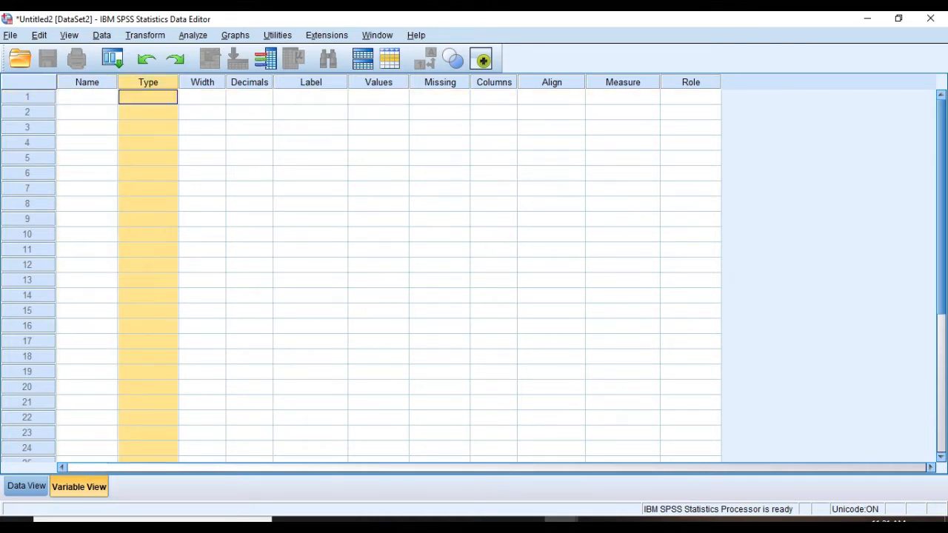
{"action": "left_click", "coordinate": [249, 96]}
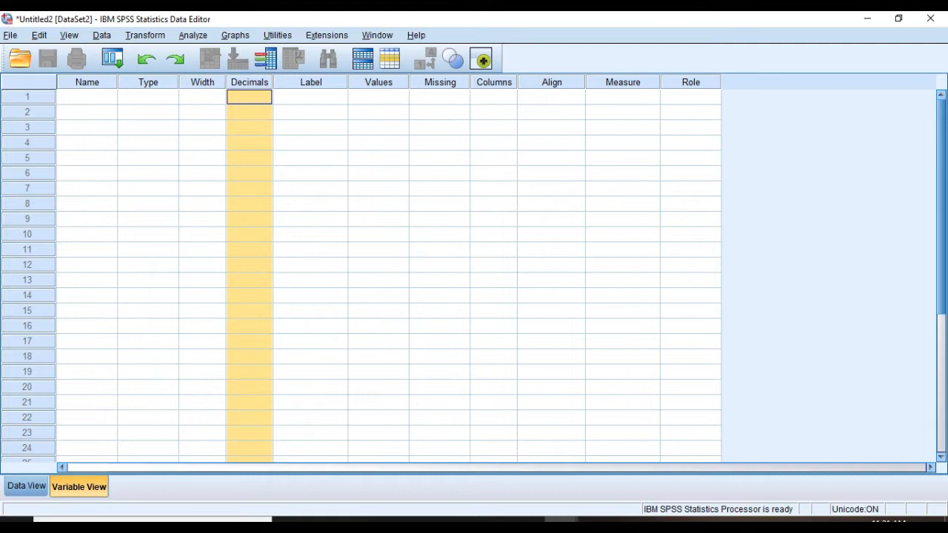
{"action": "left_click", "coordinate": [86, 112]}
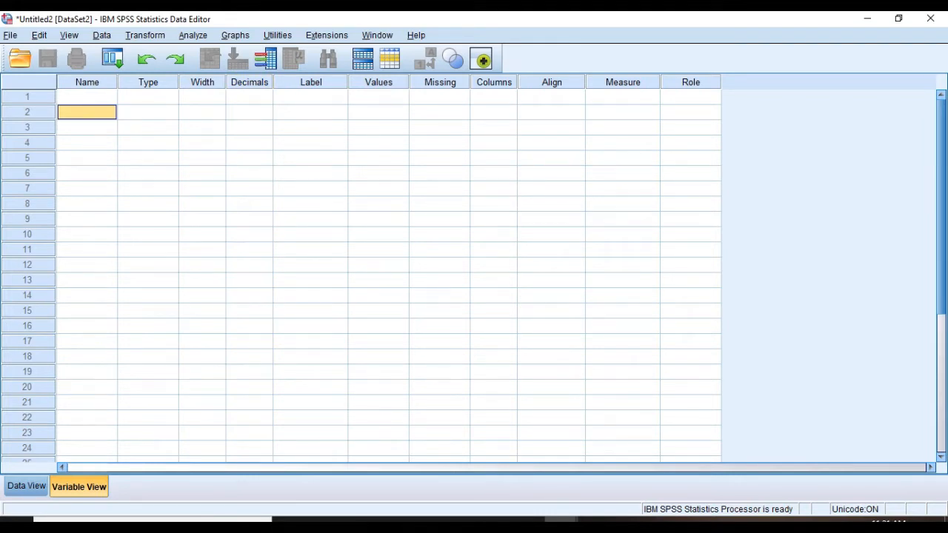
{"action": "type", "text": "@"}
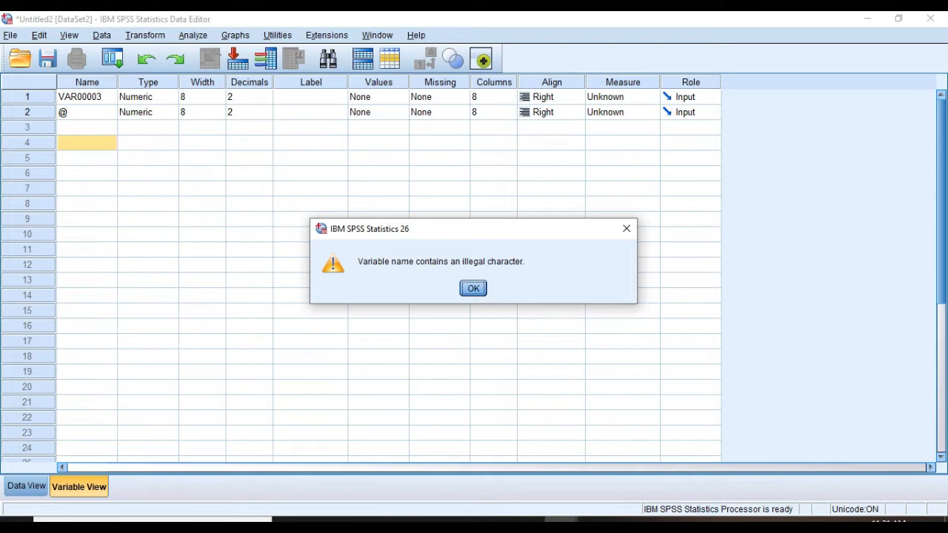
{"action": "left_click", "coordinate": [473, 288]}
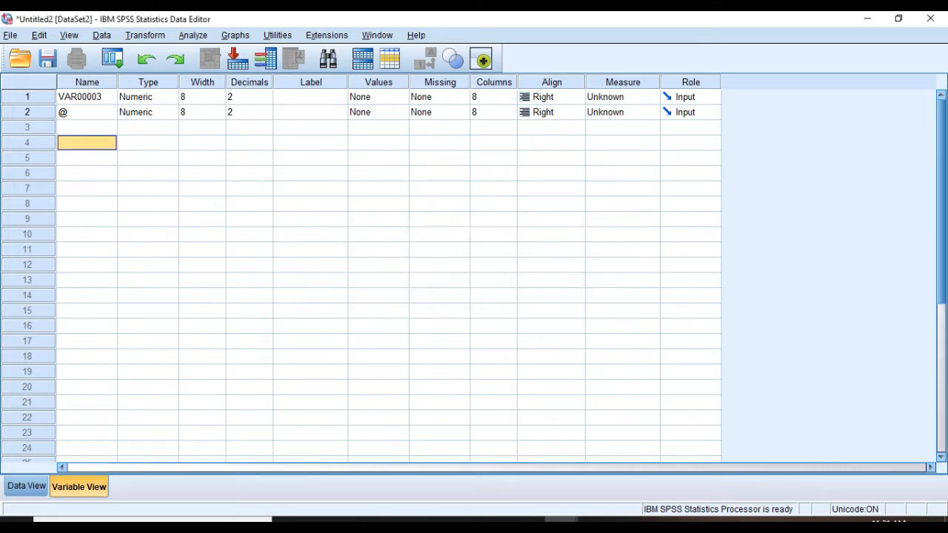
{"action": "left_click", "coordinate": [87, 126]}
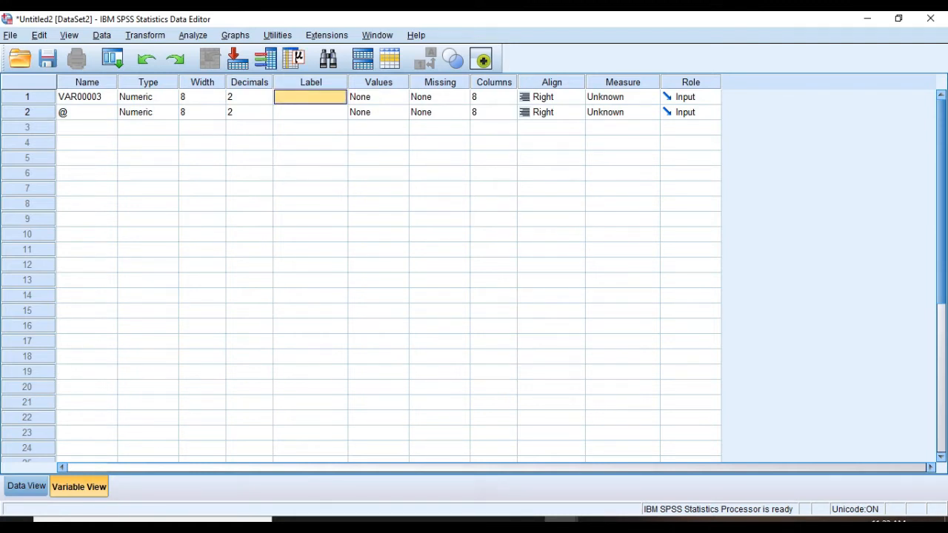
Step: Label VAR00003 'bsl in miligrams per deciliter' and open its Variable Type settings
{"action": "type", "text": "bs"}
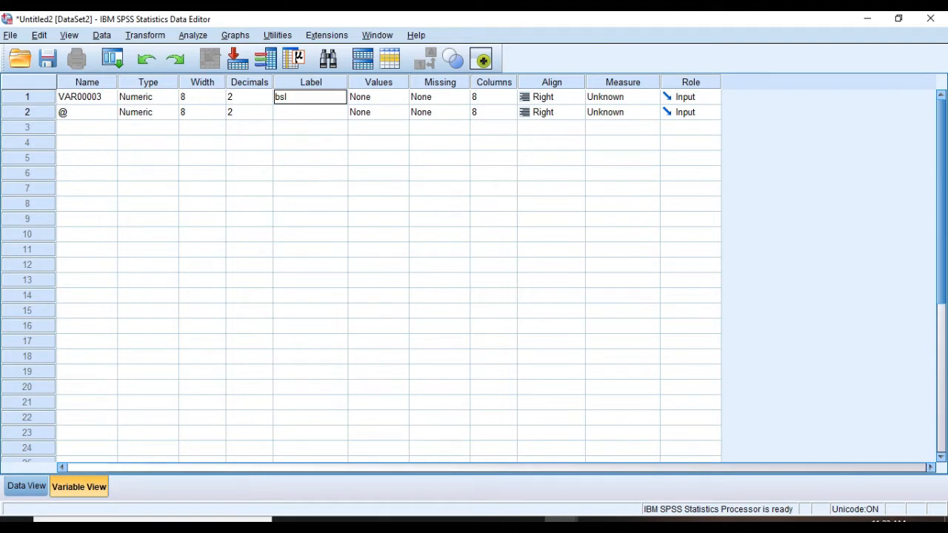
{"action": "type", "text": "in"}
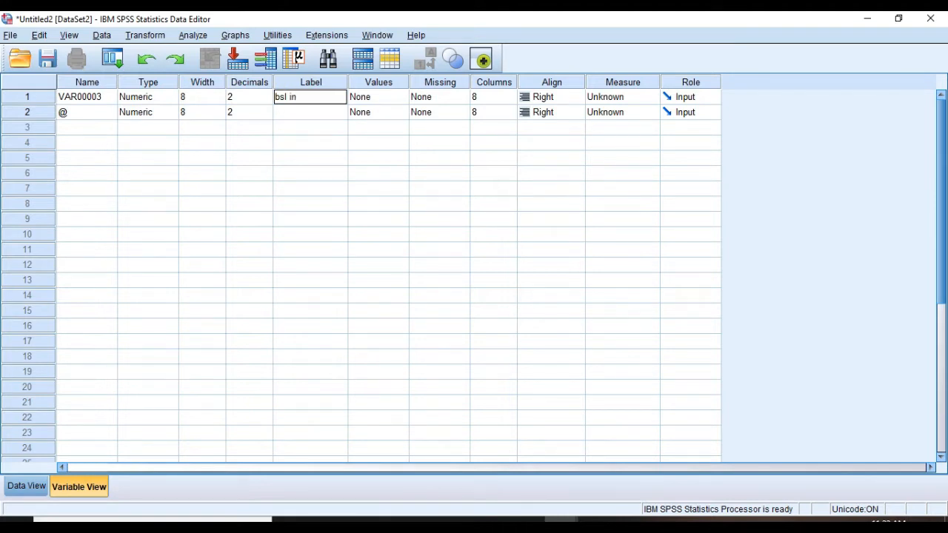
{"action": "type", "text": "miligr"}
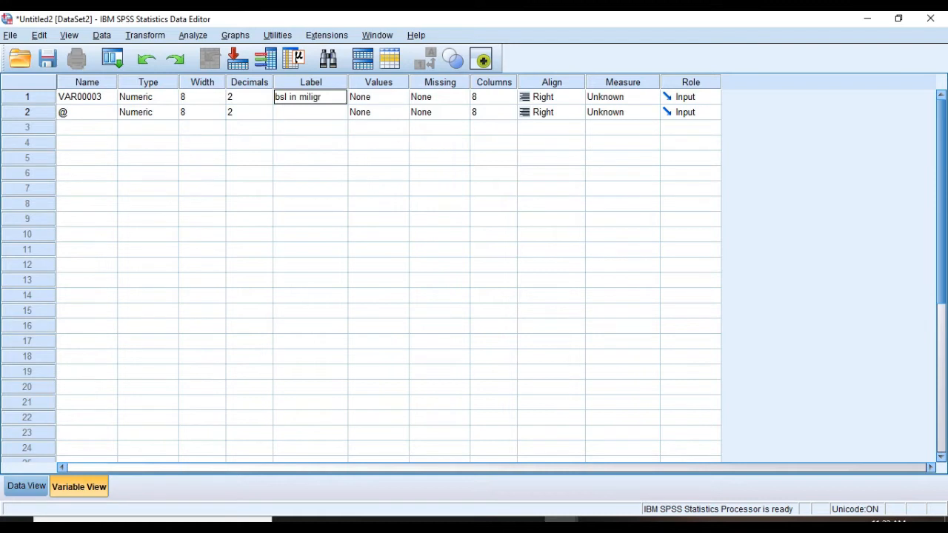
{"action": "type", "text": "ams"}
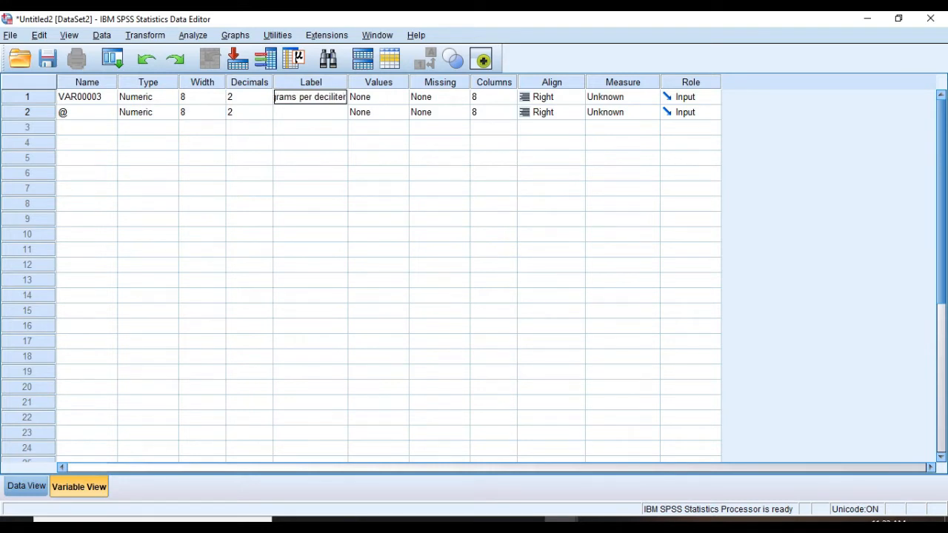
{"action": "left_click", "coordinate": [309, 112]}
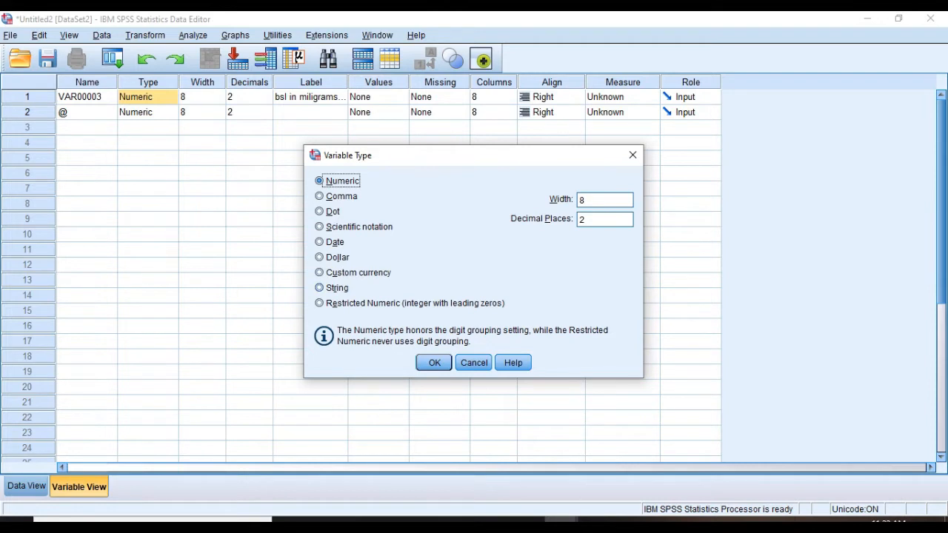
Step: Keep VAR00003 Numeric and open its Measure choices showing Scale
{"action": "left_click", "coordinate": [434, 362]}
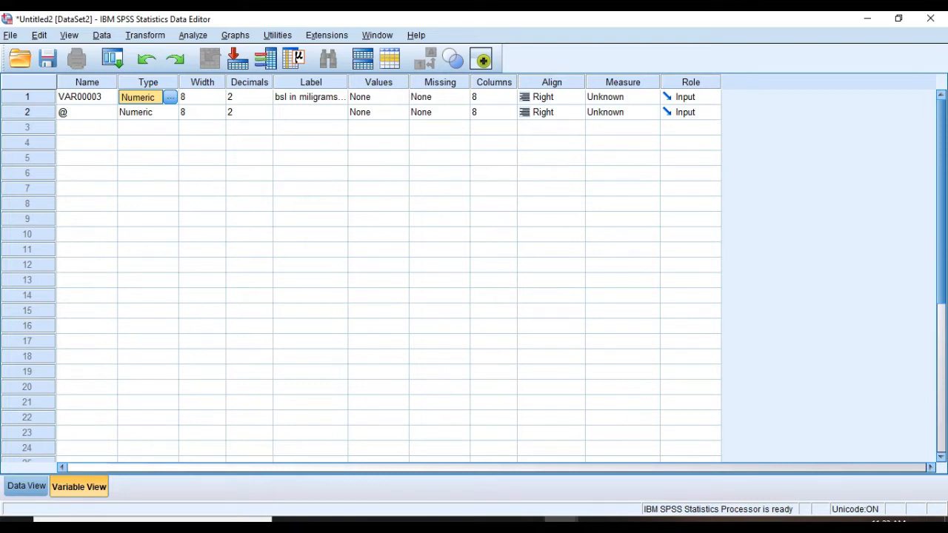
{"action": "left_click", "coordinate": [651, 97]}
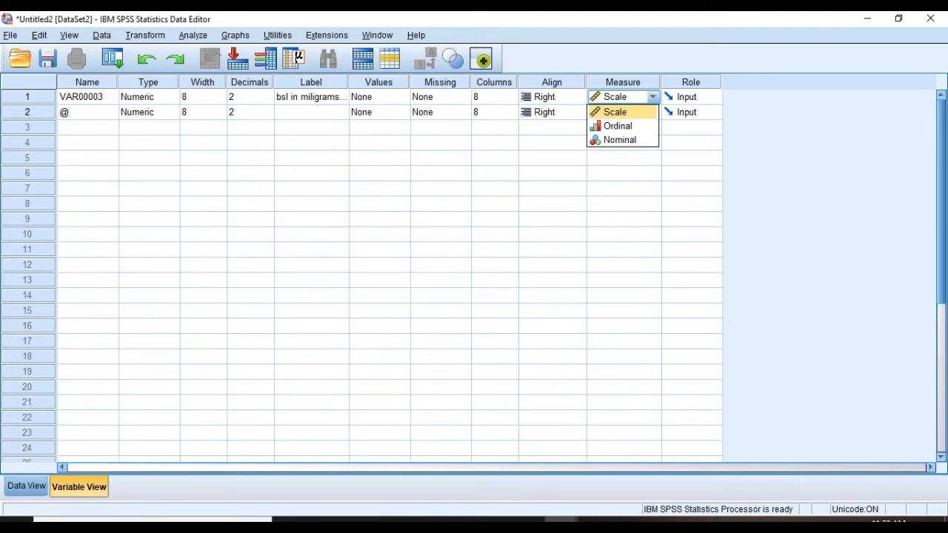
{"action": "mouse_move", "coordinate": [618, 126]}
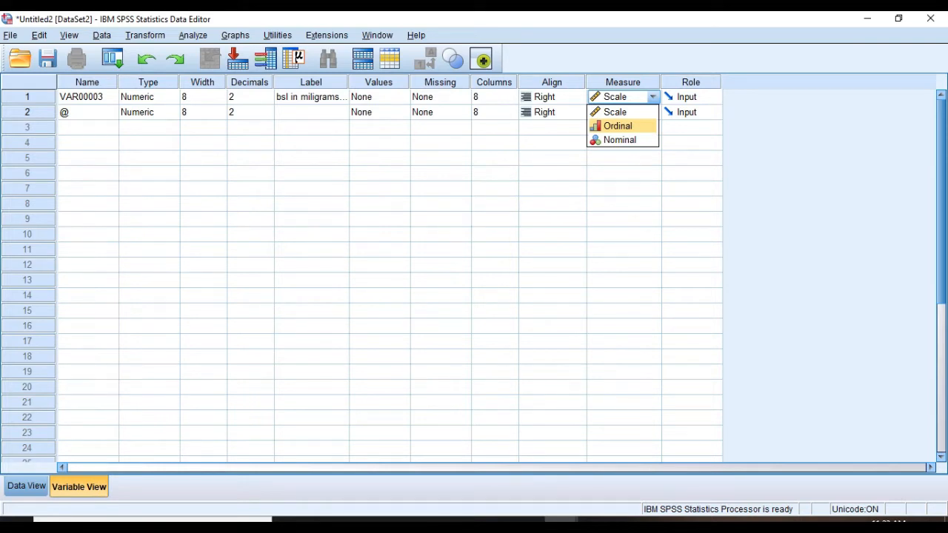
{"action": "mouse_move", "coordinate": [619, 140]}
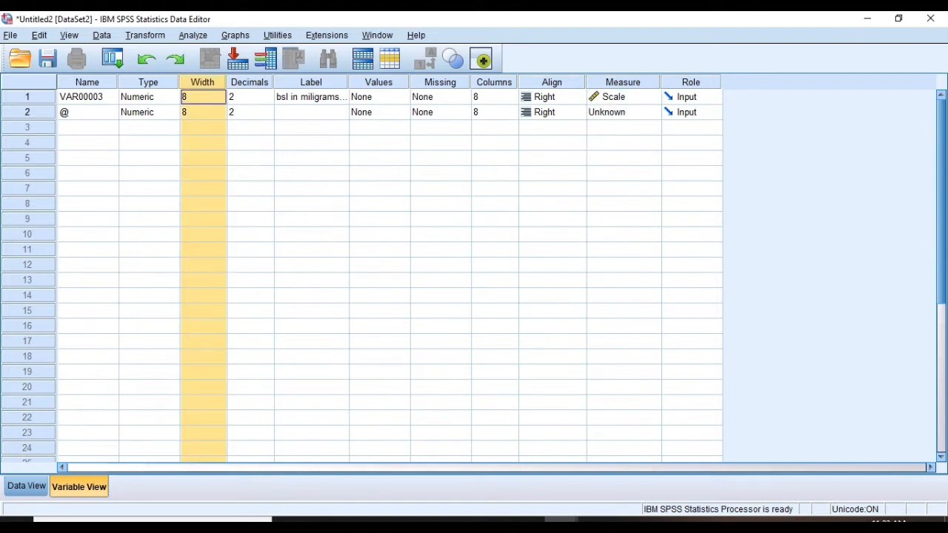
Step: Adjust VAR00003's width and decimals, ending at width 8 with 2 decimals
{"action": "left_click", "coordinate": [202, 97]}
{"action": "type", "text": "0"}
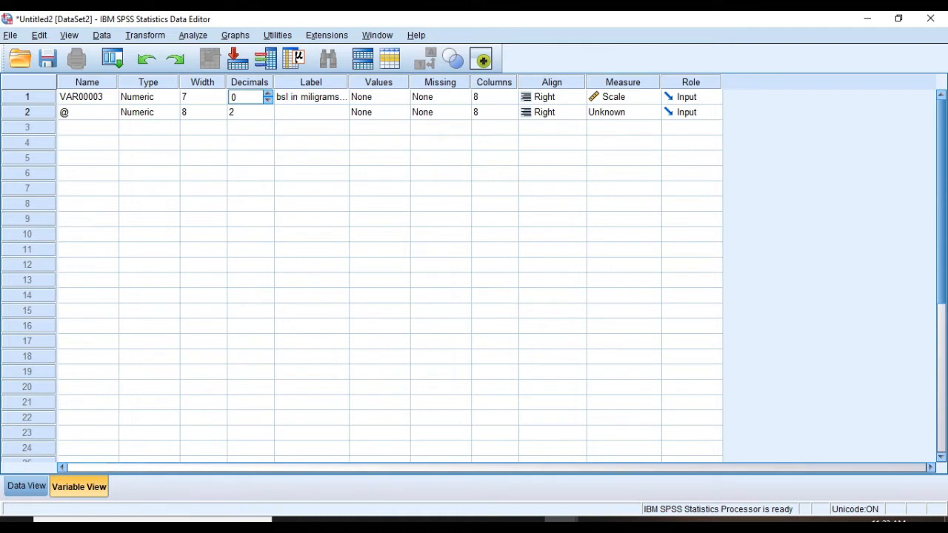
{"action": "left_click", "coordinate": [267, 94]}
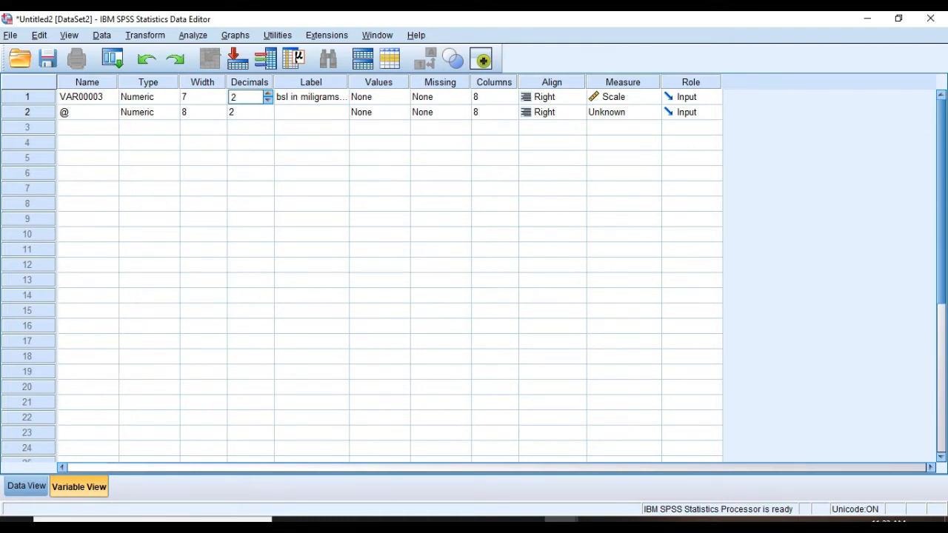
{"action": "left_click", "coordinate": [202, 97]}
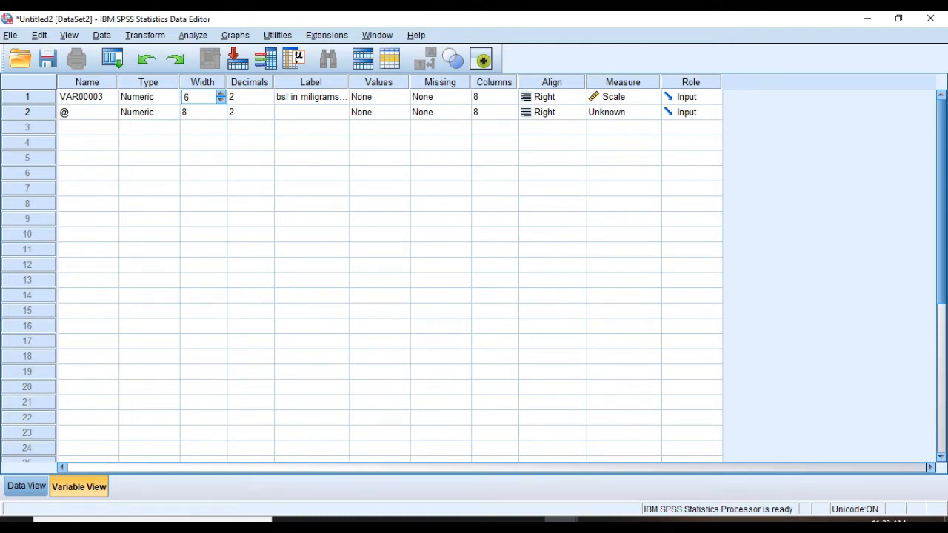
{"action": "left_click", "coordinate": [201, 81]}
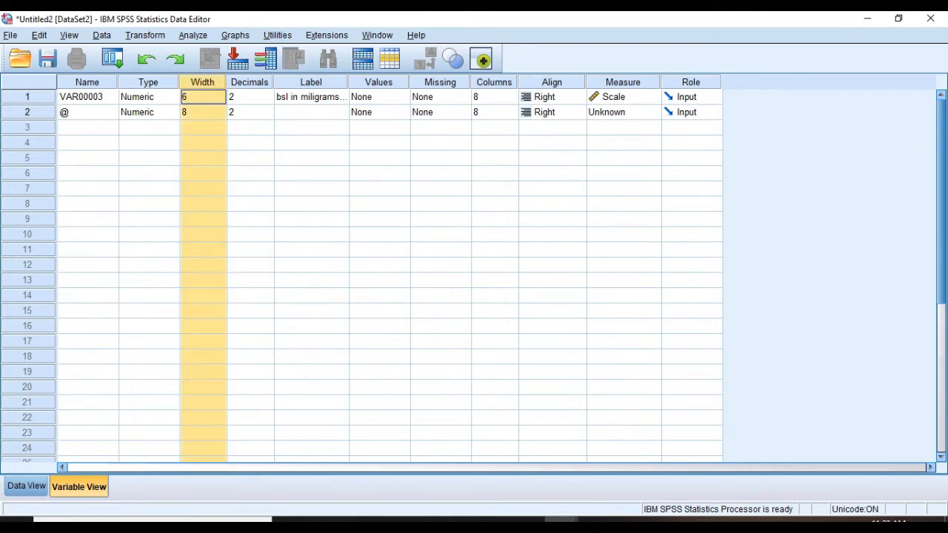
{"action": "left_click", "coordinate": [219, 94]}
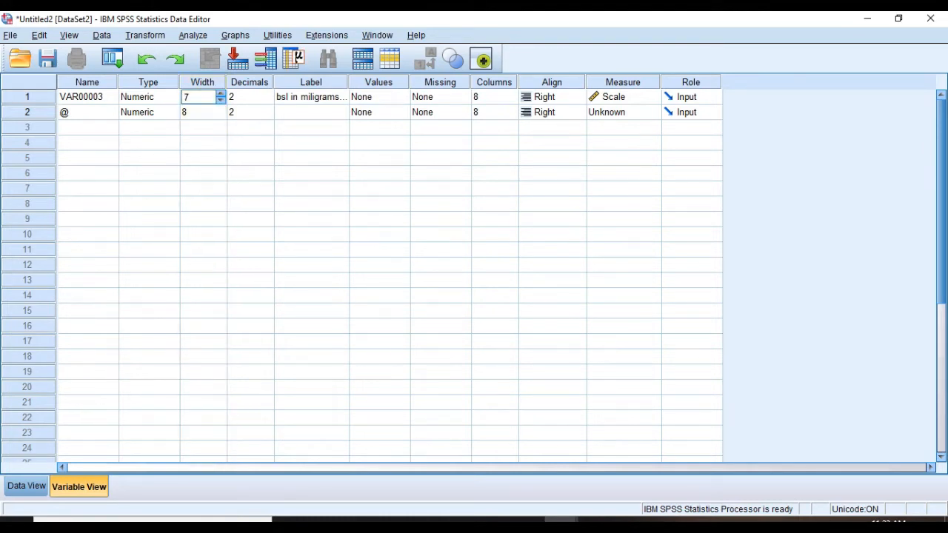
{"action": "left_click", "coordinate": [220, 93]}
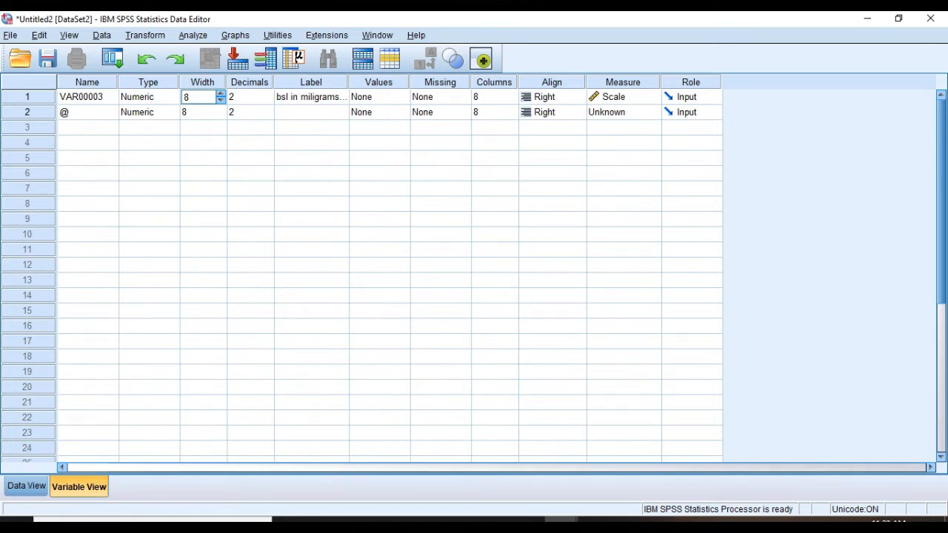
Step: Lower VAR00003's display columns to 7 and return to Data View
{"action": "left_click", "coordinate": [489, 97]}
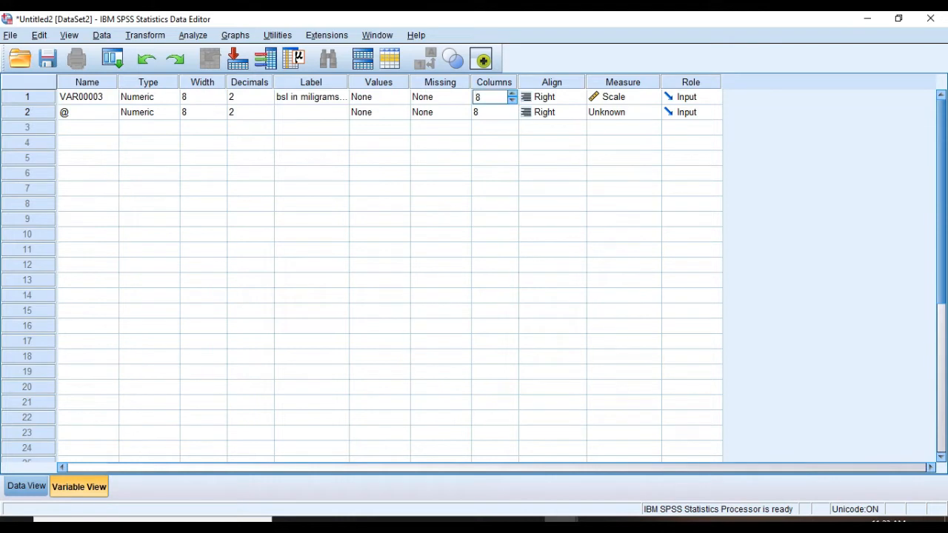
{"action": "left_click", "coordinate": [511, 100]}
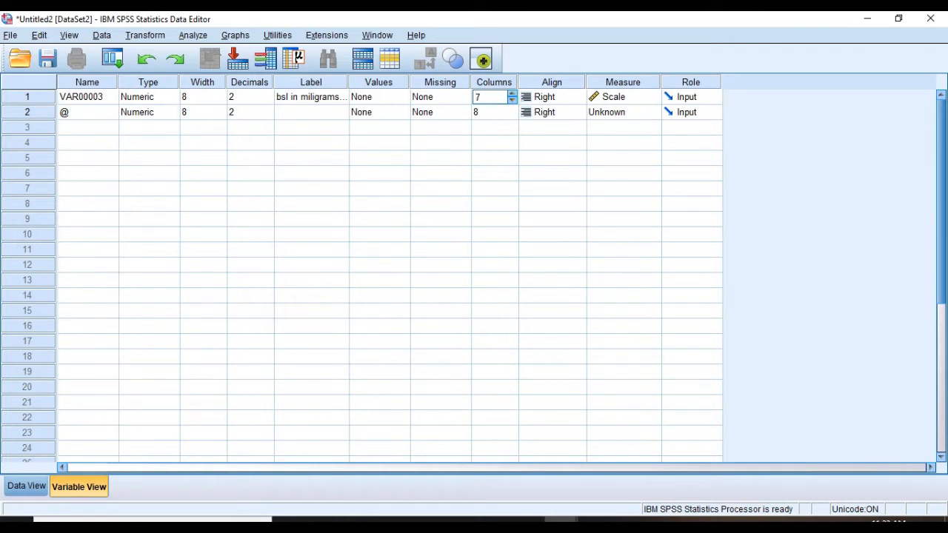
{"action": "left_click", "coordinate": [26, 486]}
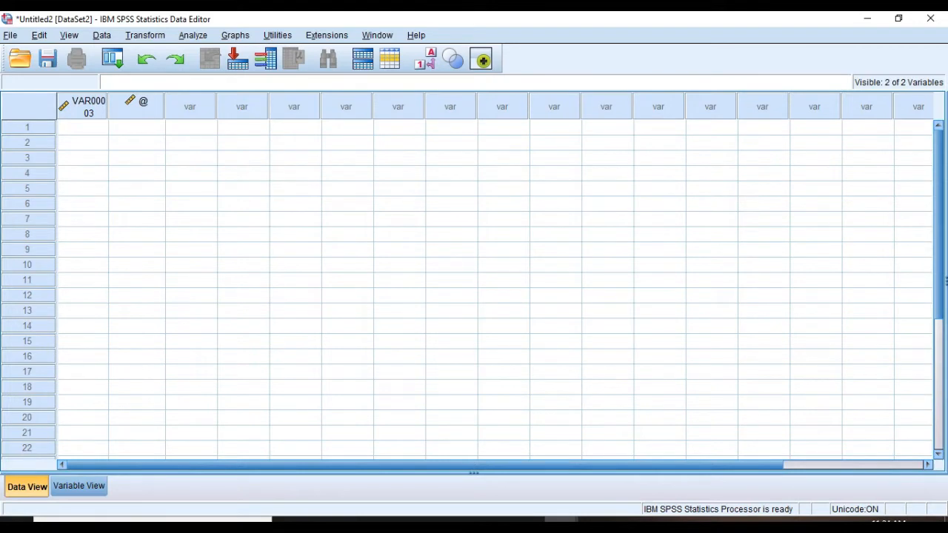
{"action": "mouse_move", "coordinate": [143, 102]}
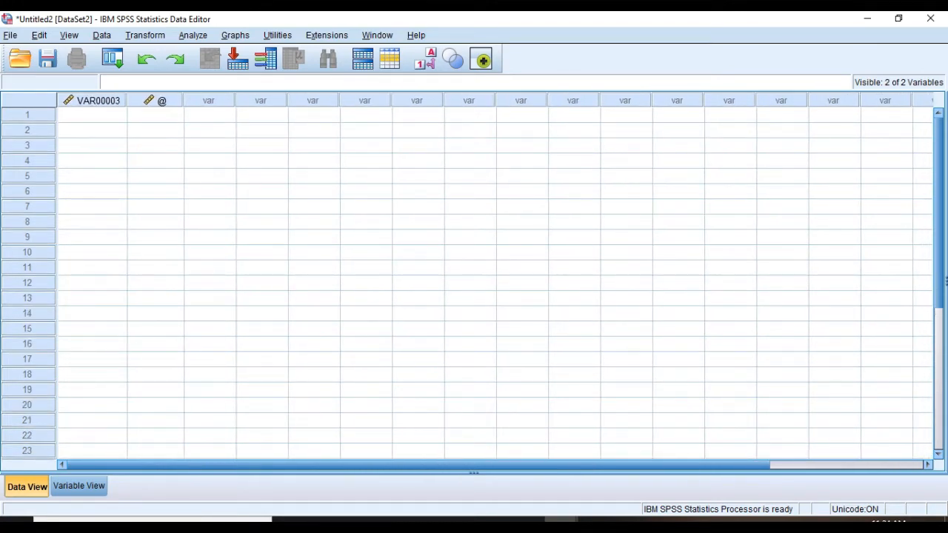
Step: Back in Variable View, keep VAR00003 right-aligned with 10 display columns
{"action": "left_click", "coordinate": [79, 486]}
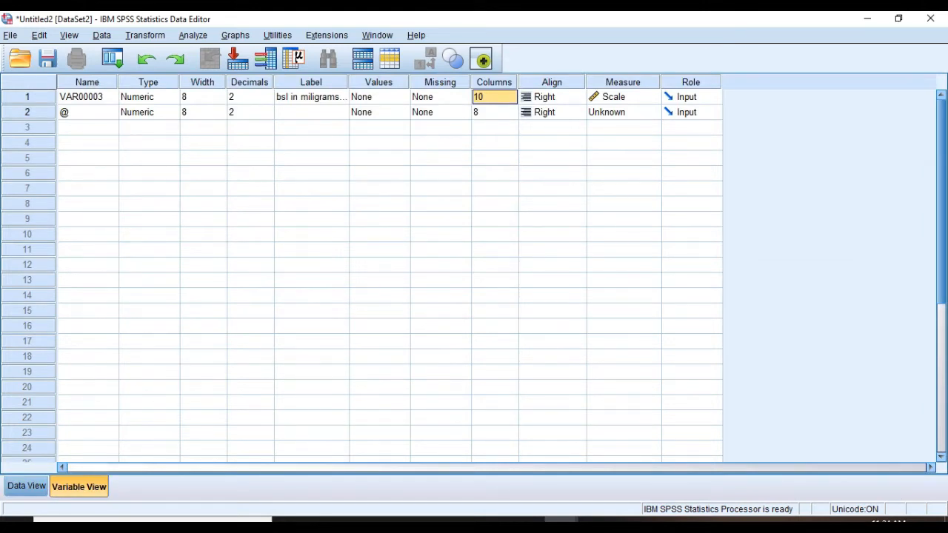
{"action": "left_click", "coordinate": [577, 96]}
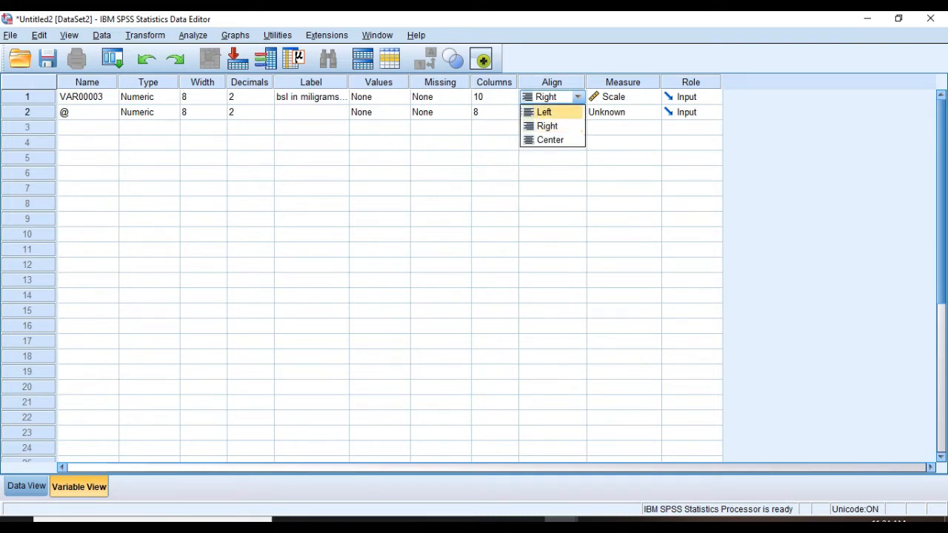
{"action": "left_click", "coordinate": [544, 112]}
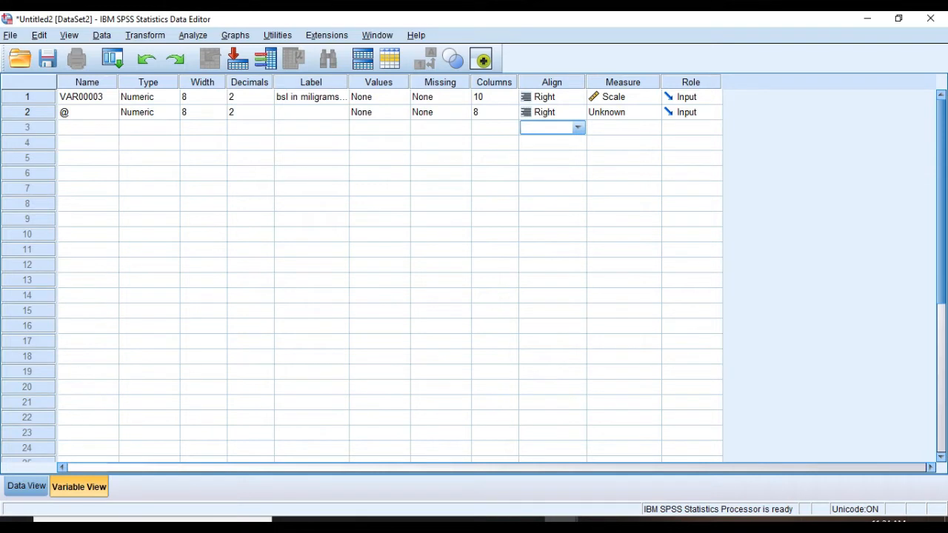
Step: Clear VAR00003 and then '@' using Edit > Clear
{"action": "left_click", "coordinate": [40, 35]}
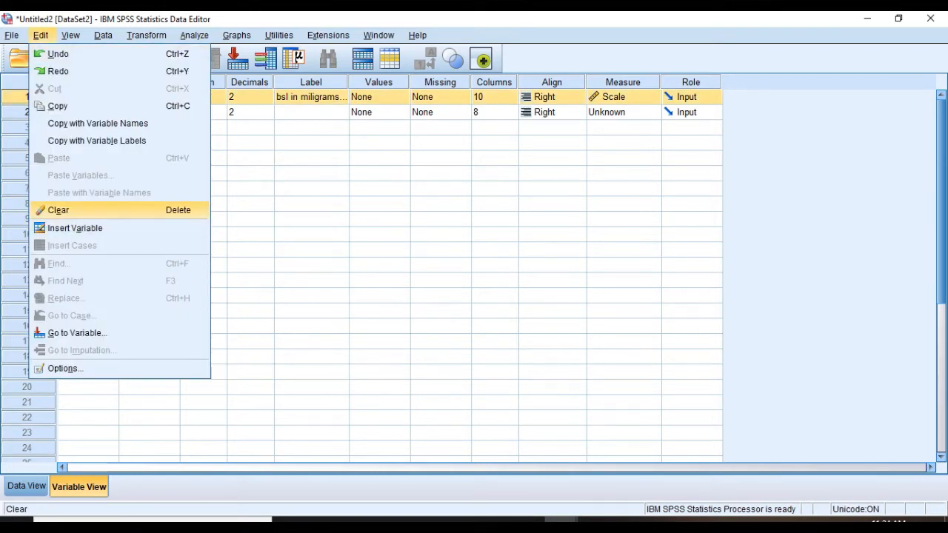
{"action": "left_click", "coordinate": [58, 210]}
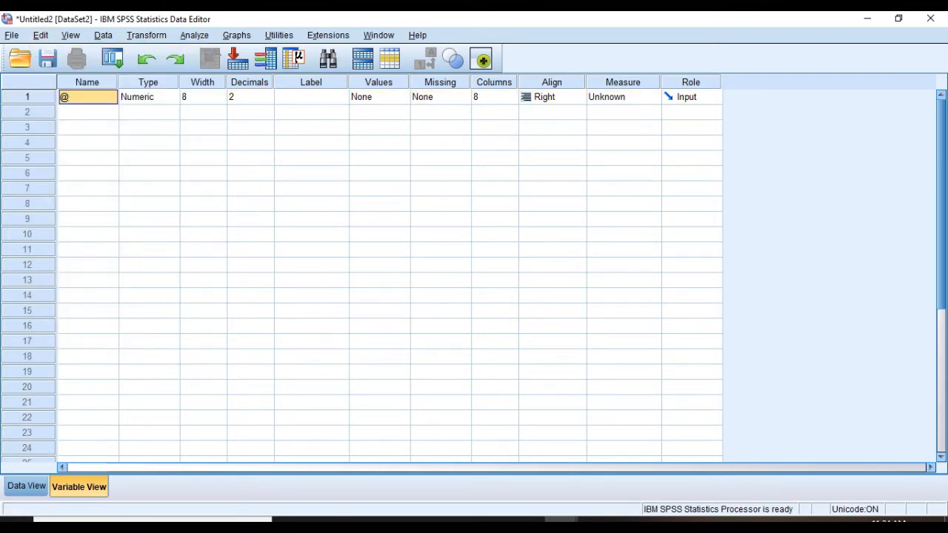
{"action": "left_click", "coordinate": [40, 35]}
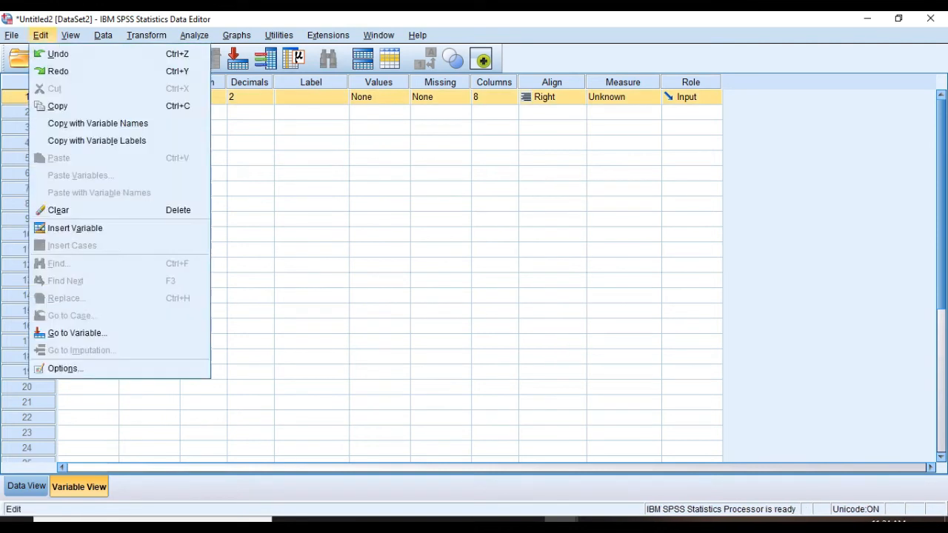
{"action": "left_click", "coordinate": [58, 210]}
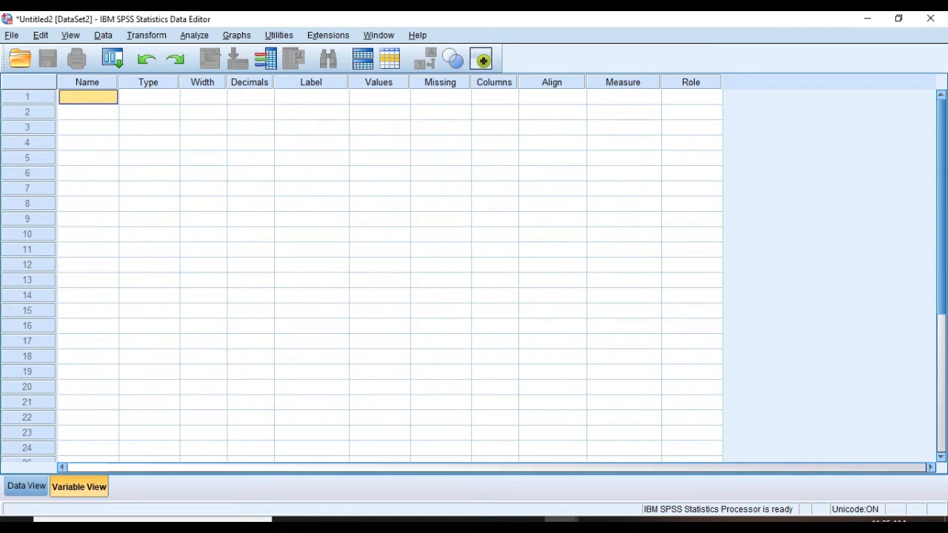
Step: Create a 'name' variable set to Nominal with 0 decimals
{"action": "type", "text": "na"}
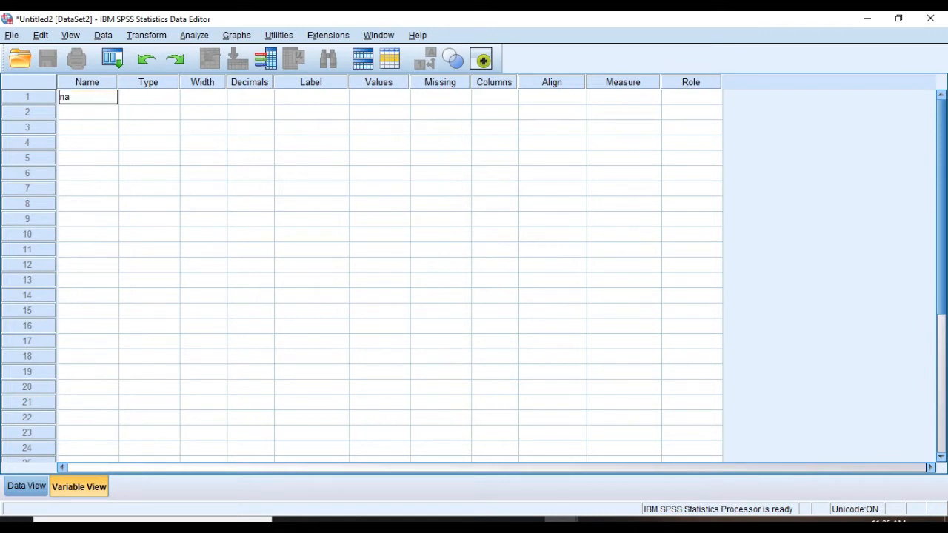
{"action": "type", "text": "m"}
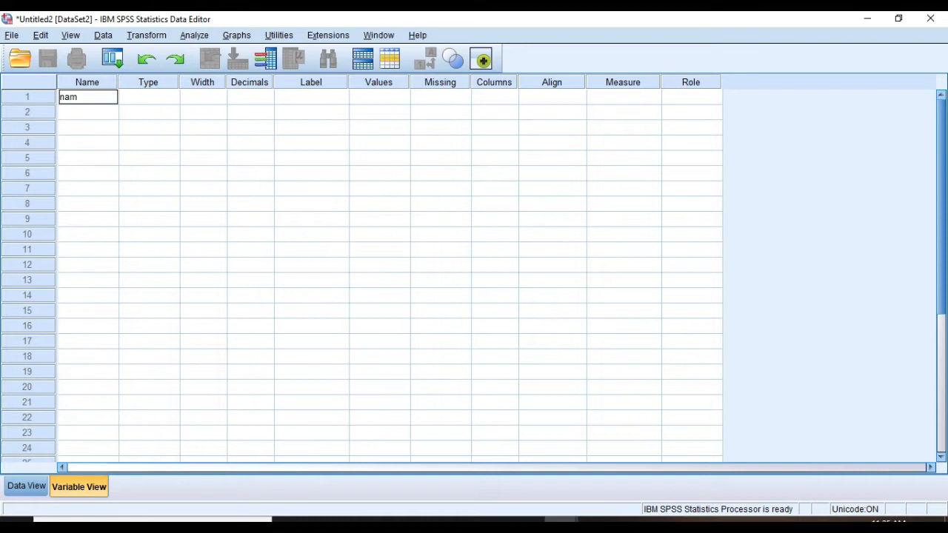
{"action": "type", "text": "e"}
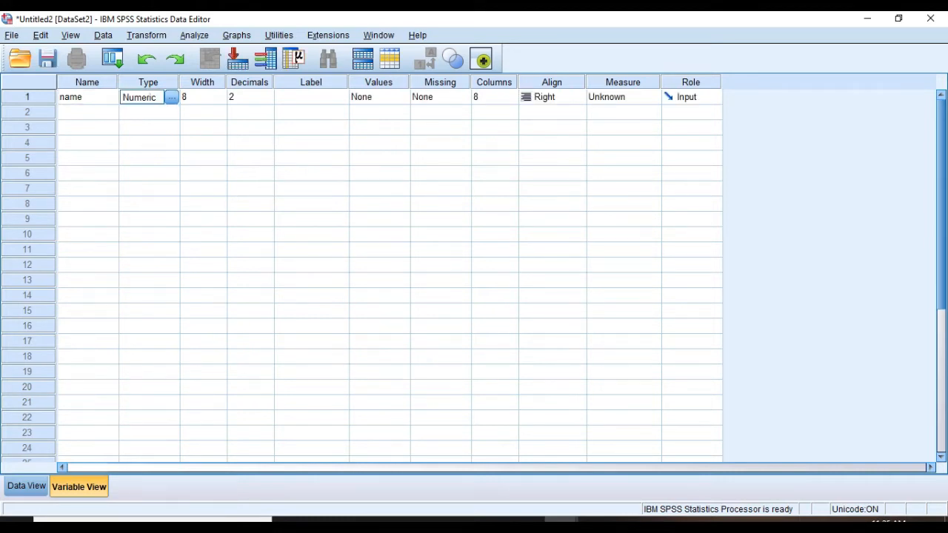
{"action": "left_click", "coordinate": [651, 96]}
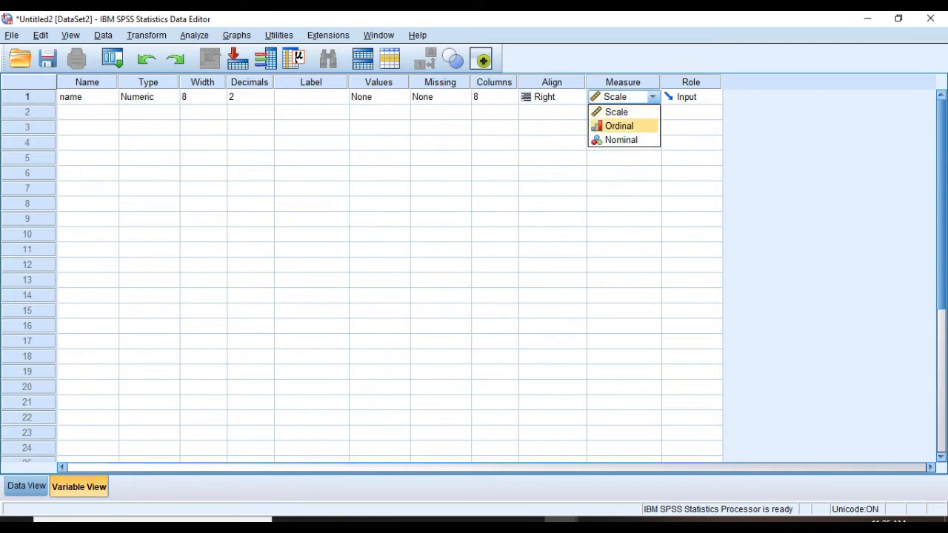
{"action": "left_click", "coordinate": [621, 140]}
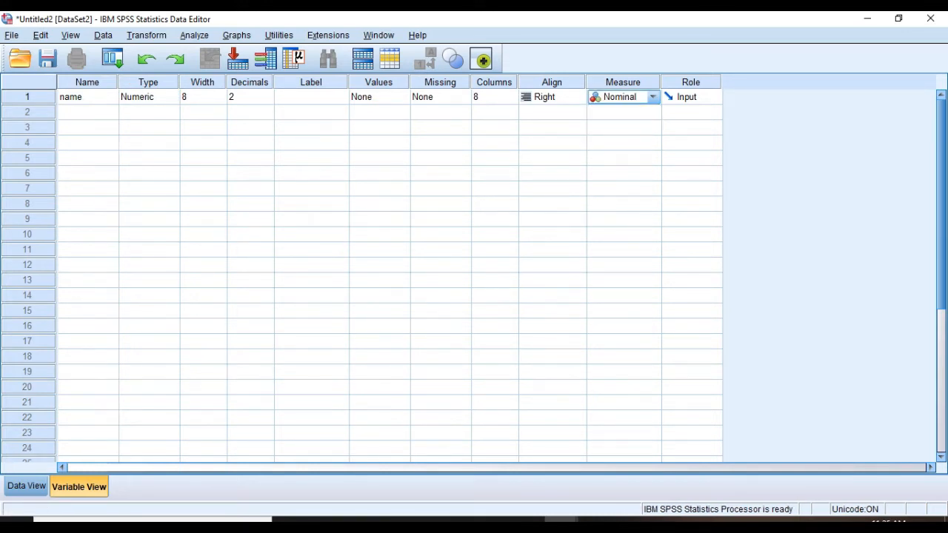
{"action": "left_click", "coordinate": [250, 96]}
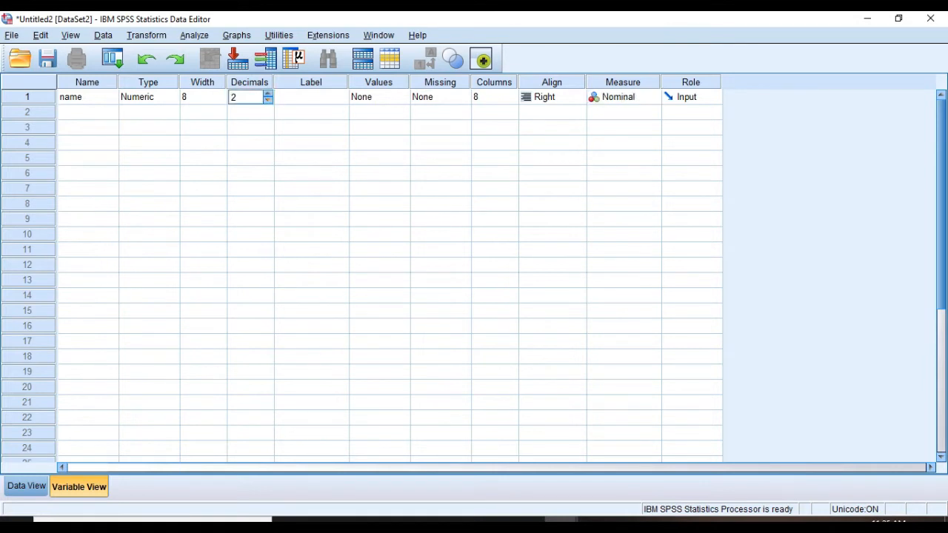
{"action": "left_click", "coordinate": [269, 100]}
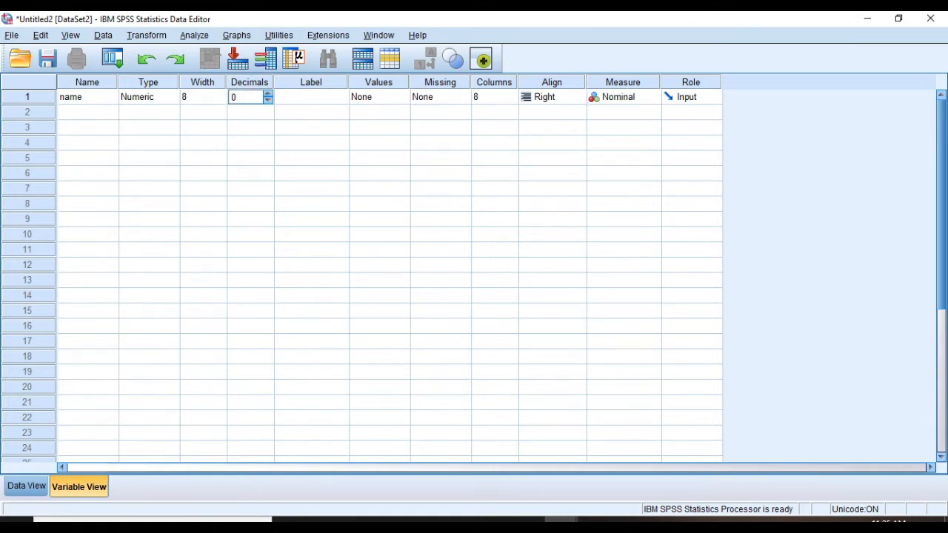
Step: Add a 'gender' variable with Nominal measurement
{"action": "type", "text": "ge"}
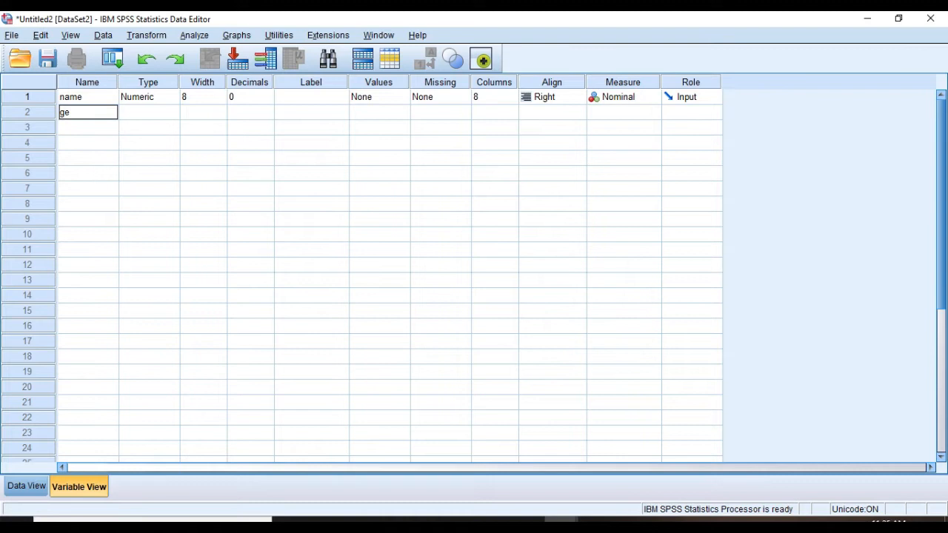
{"action": "type", "text": "nder"}
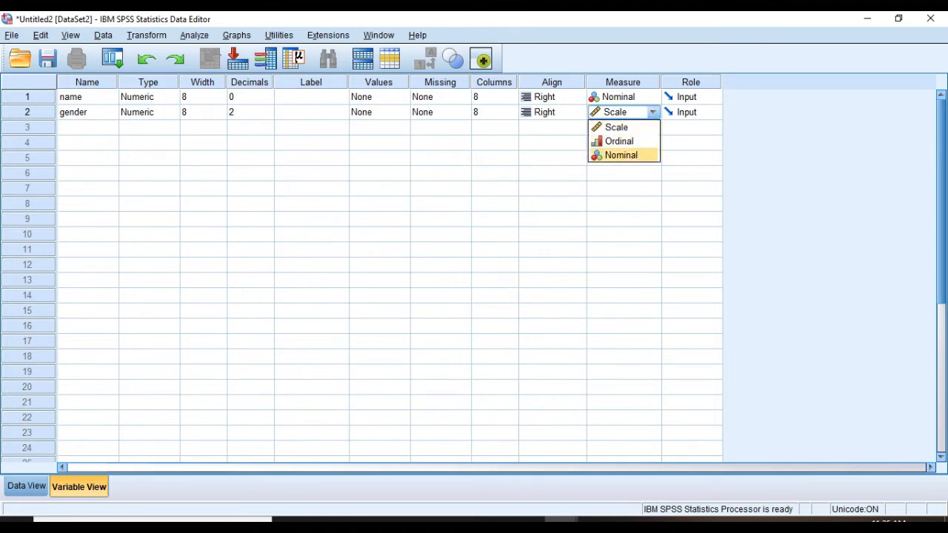
{"action": "left_click", "coordinate": [620, 155]}
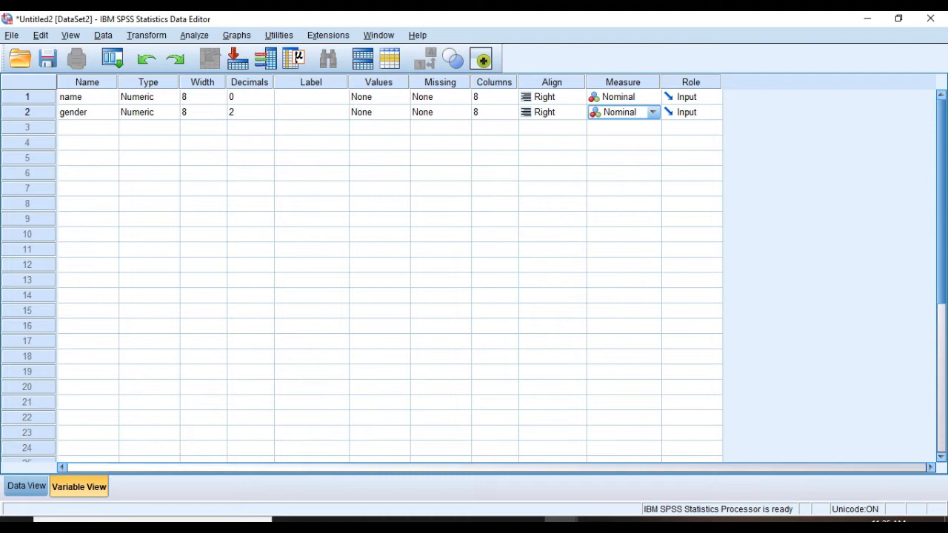
Step: Add gender value labels 1 = 'females' and 2 = 'males' and confirm
{"action": "left_click", "coordinate": [374, 112]}
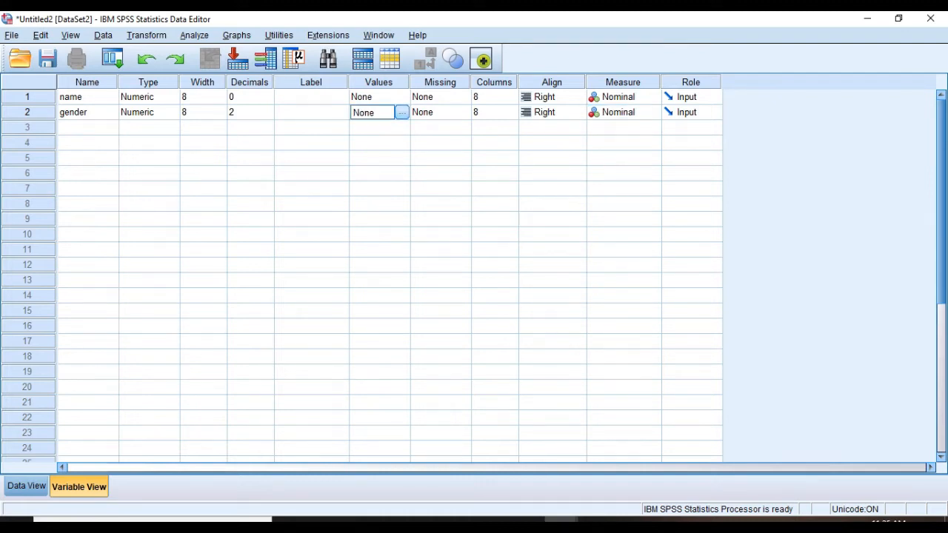
{"action": "left_click", "coordinate": [401, 111]}
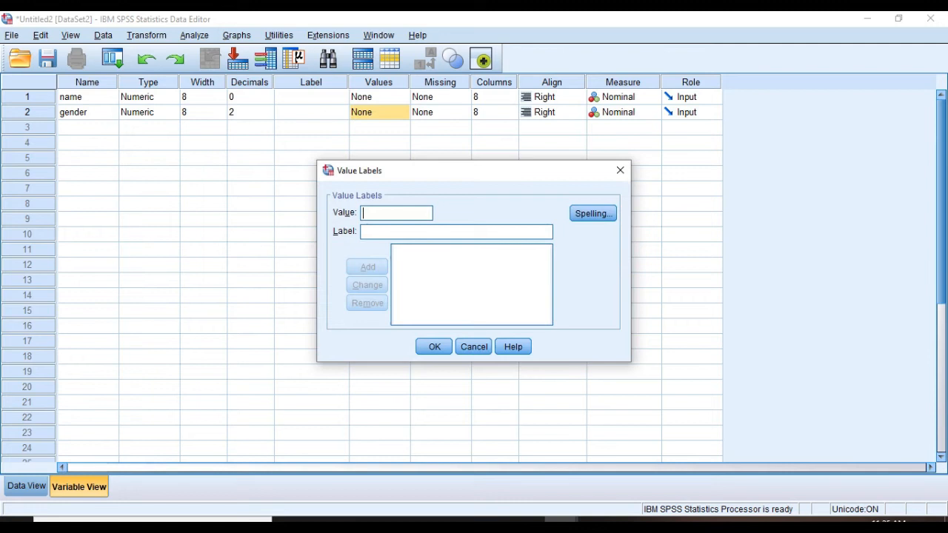
{"action": "left_click", "coordinate": [367, 266]}
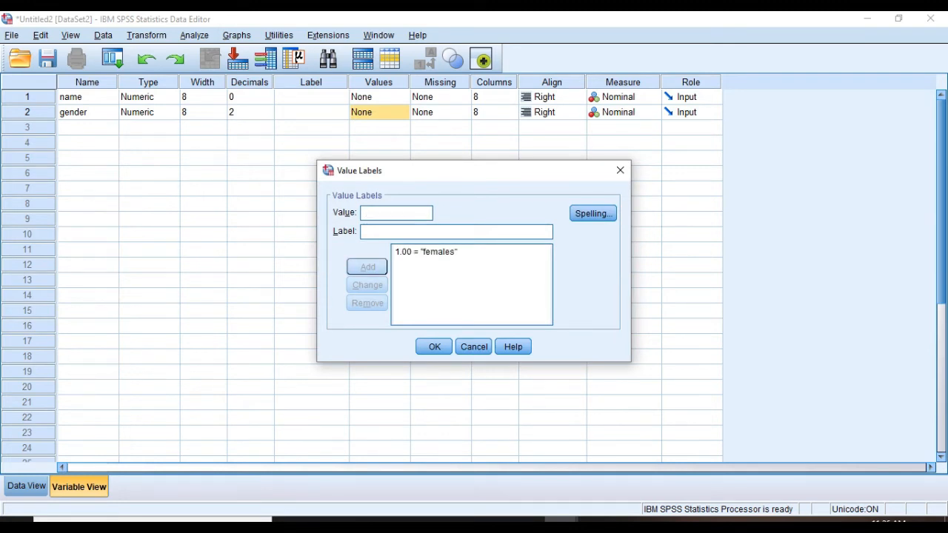
{"action": "type", "text": "2"}
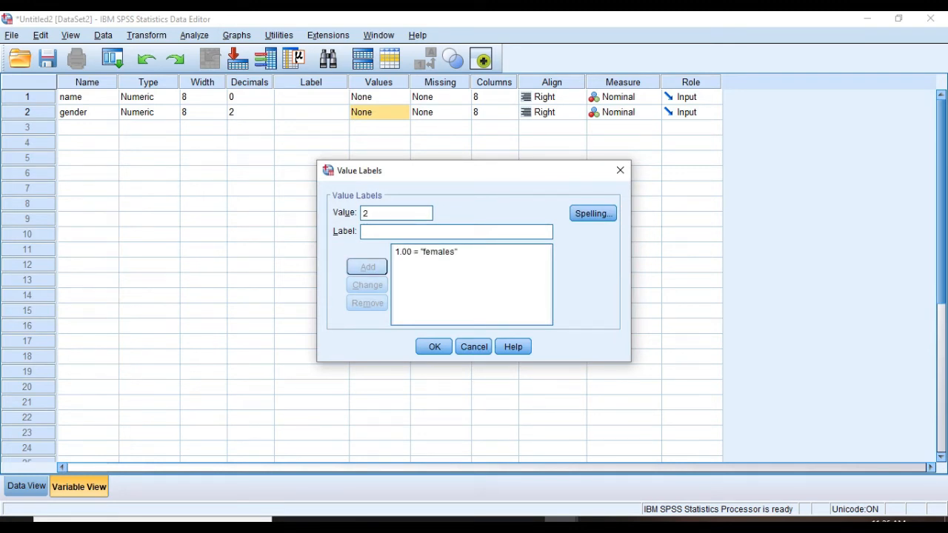
{"action": "type", "text": "males"}
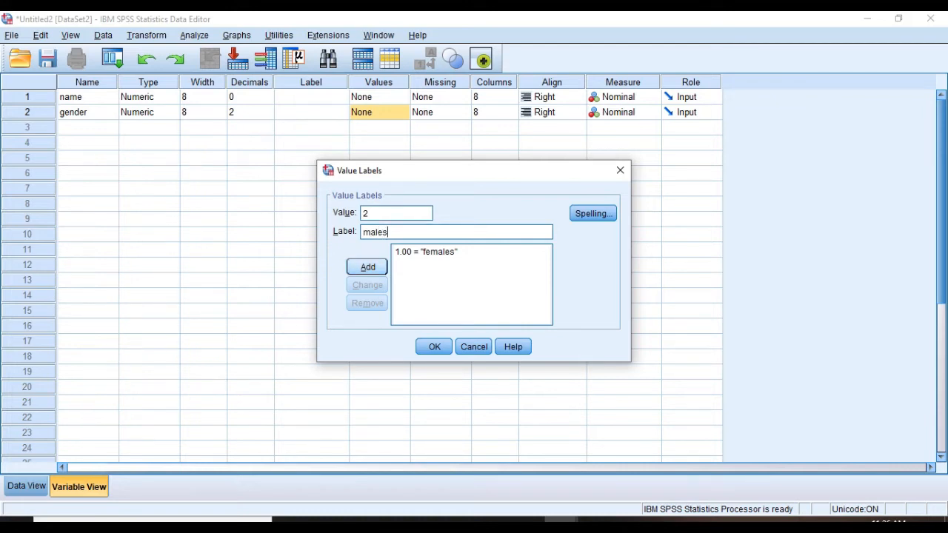
{"action": "left_click", "coordinate": [368, 267]}
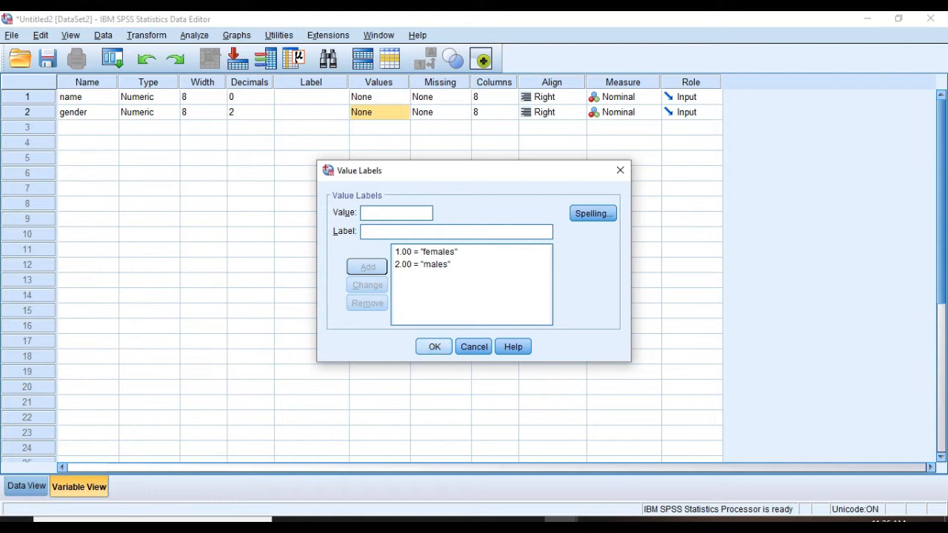
{"action": "left_click", "coordinate": [434, 347]}
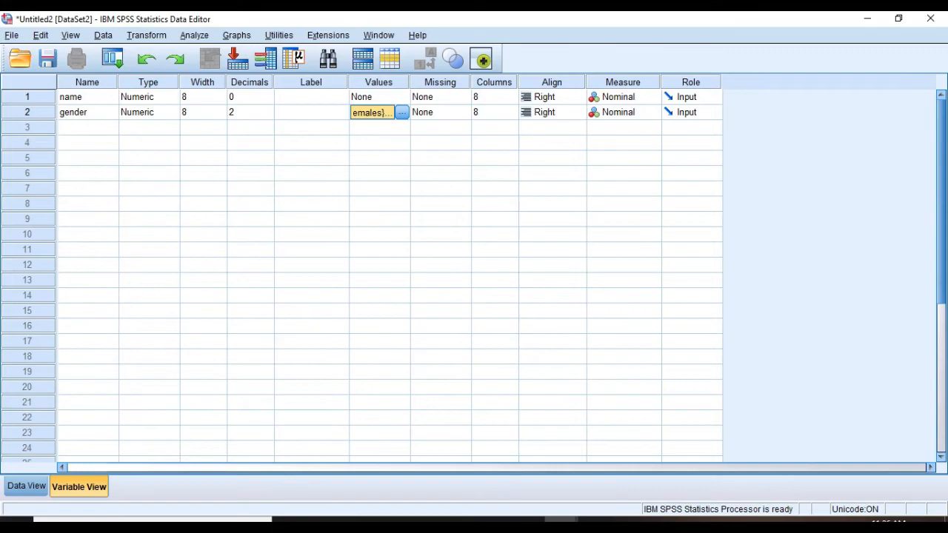
Step: Name row 3 blood_sugar_level and set its measurement level to Scale
{"action": "type", "text": "bloo"}
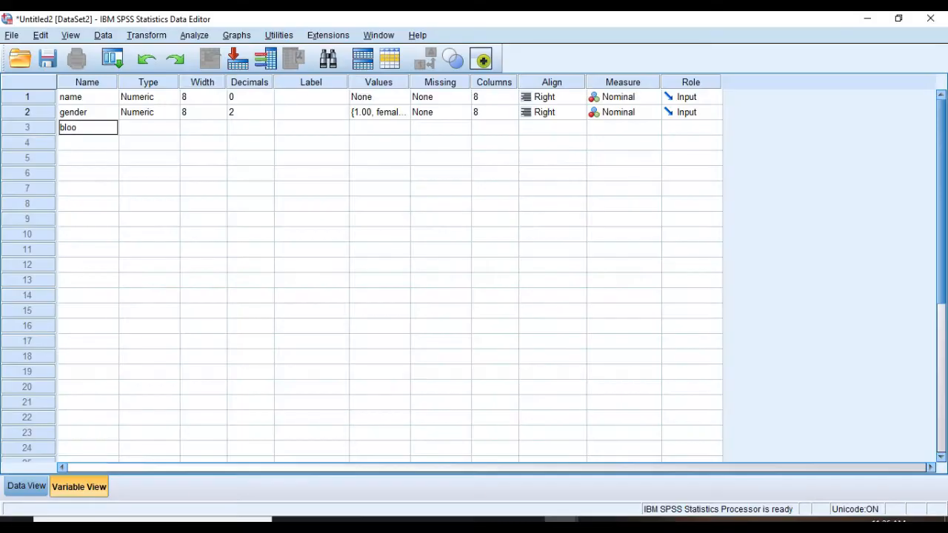
{"action": "type", "text": "dsugar"}
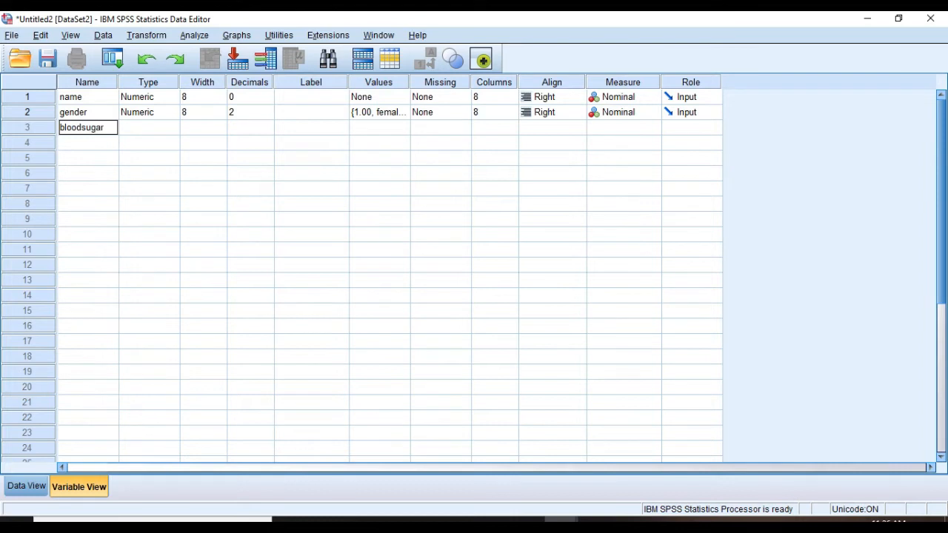
{"action": "type", "text": "level"}
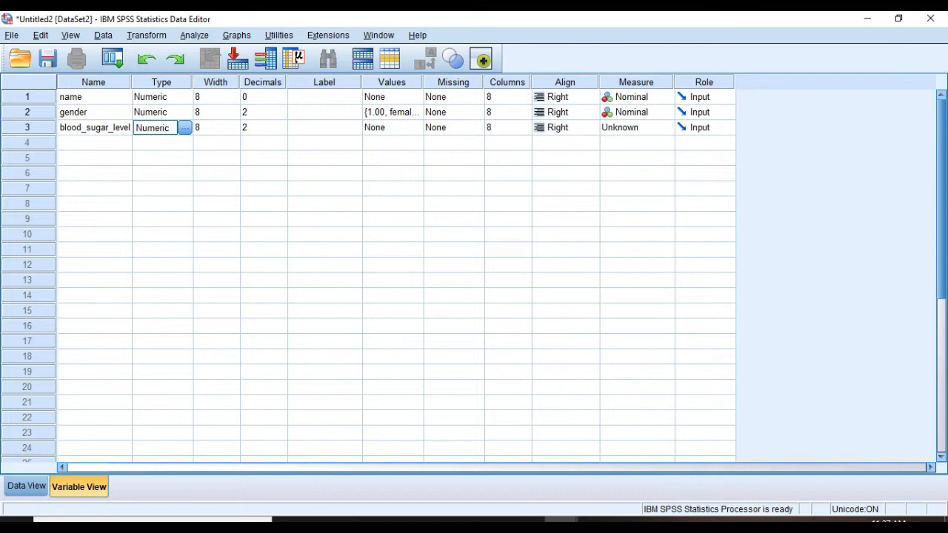
{"action": "left_click", "coordinate": [636, 127]}
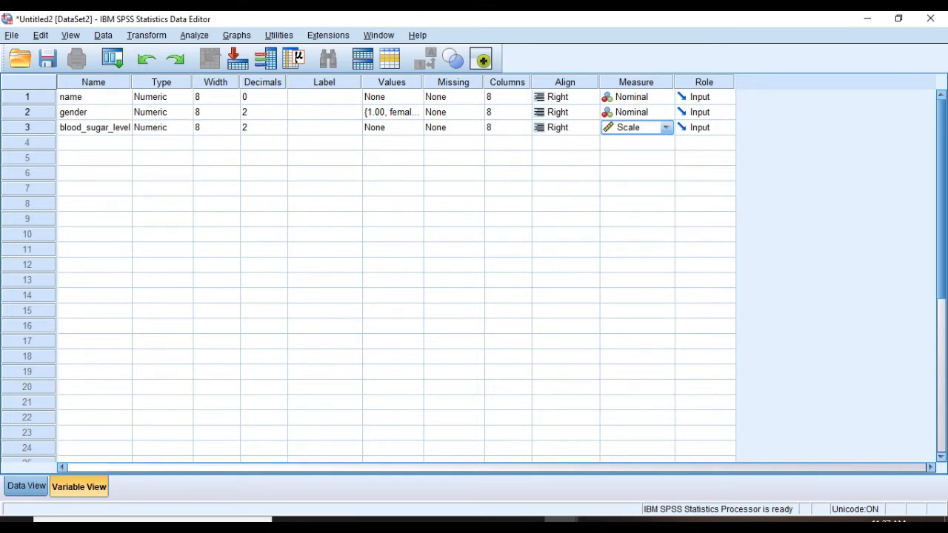
{"action": "left_click", "coordinate": [25, 486]}
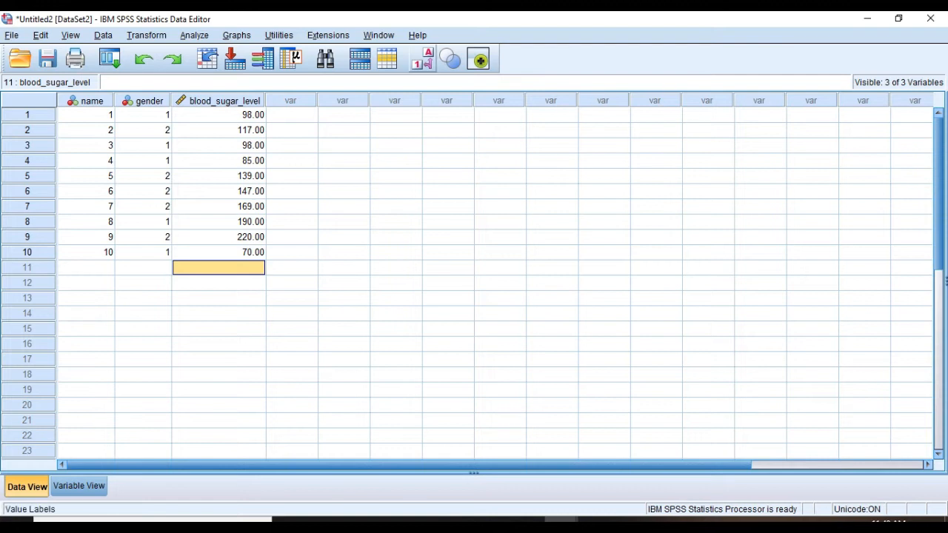
Step: Type 12 in the name column and enter gender 1 for cases 11 and 12
{"action": "left_click", "coordinate": [421, 58]}
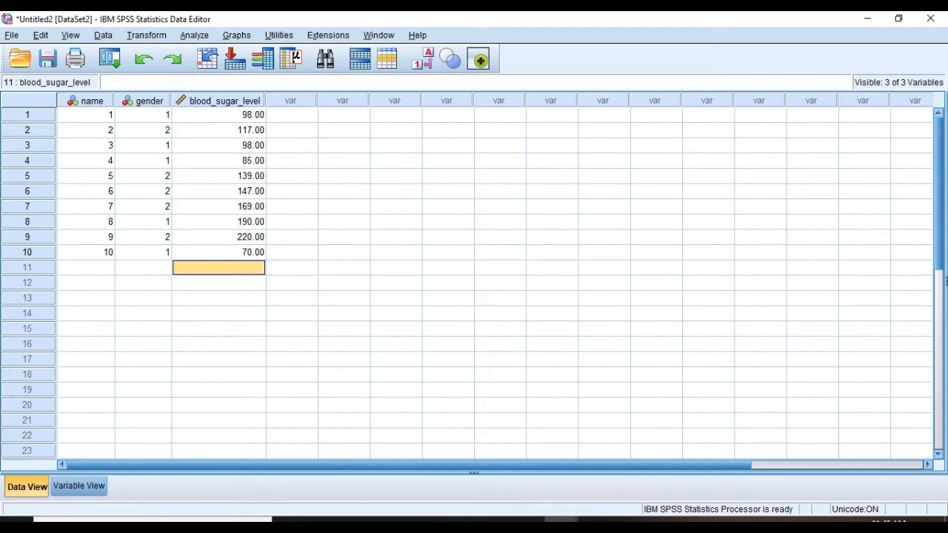
{"action": "left_click", "coordinate": [86, 268]}
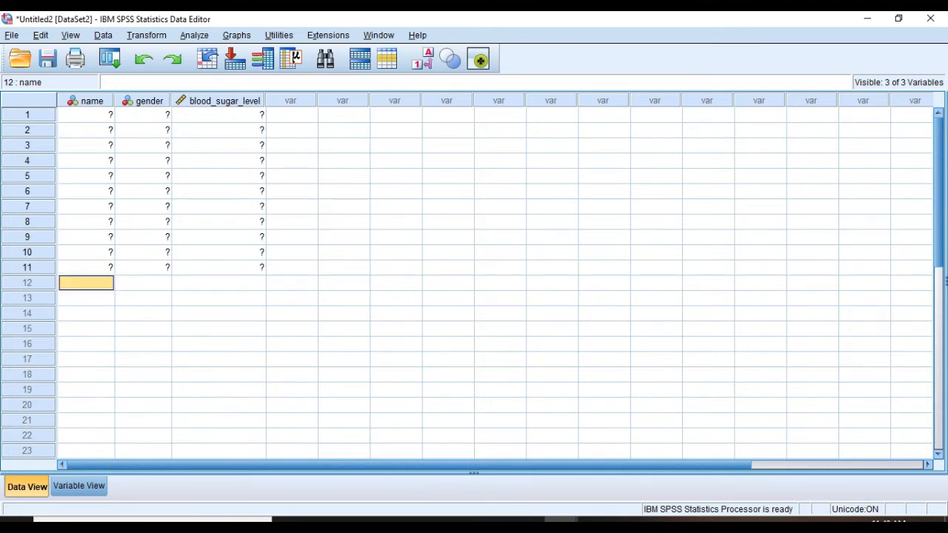
{"action": "type", "text": "12"}
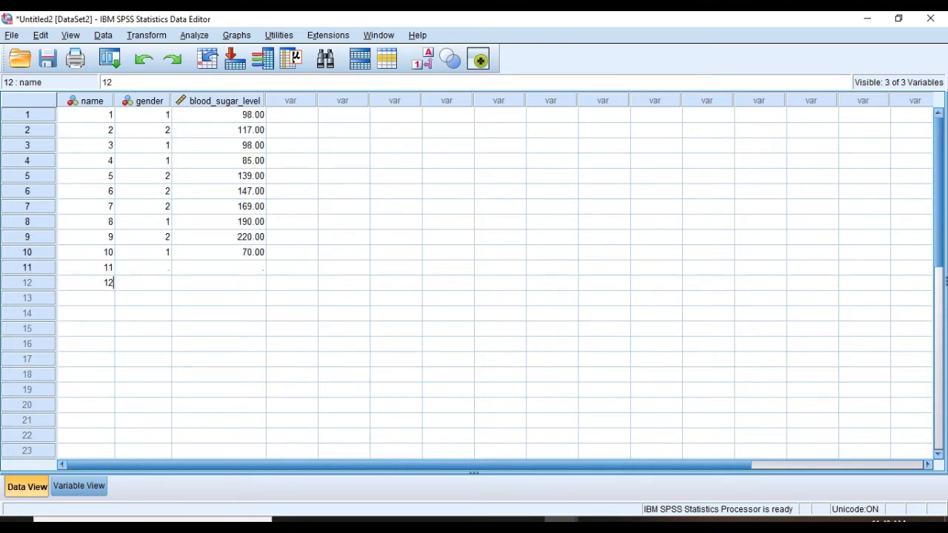
{"action": "left_click", "coordinate": [142, 268]}
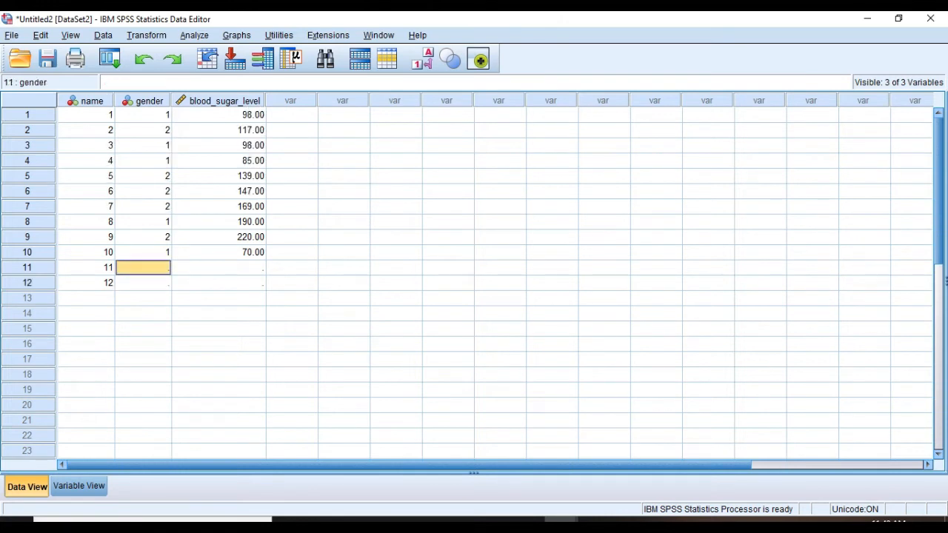
{"action": "type", "text": "1"}
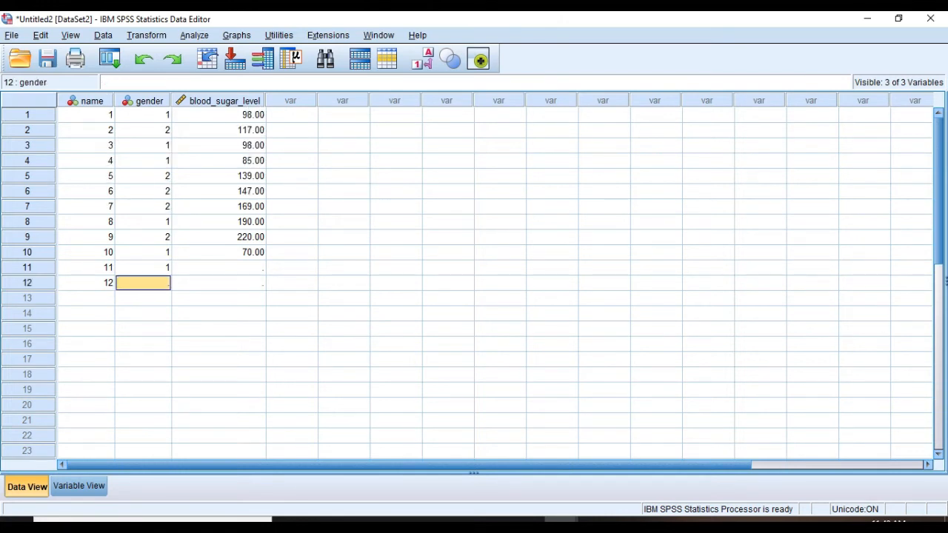
{"action": "type", "text": "1"}
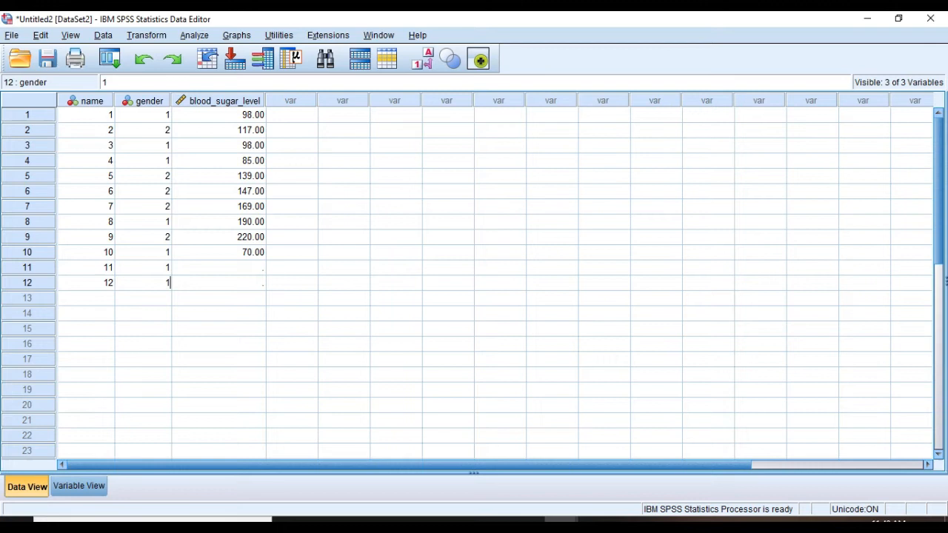
{"action": "left_click", "coordinate": [143, 298]}
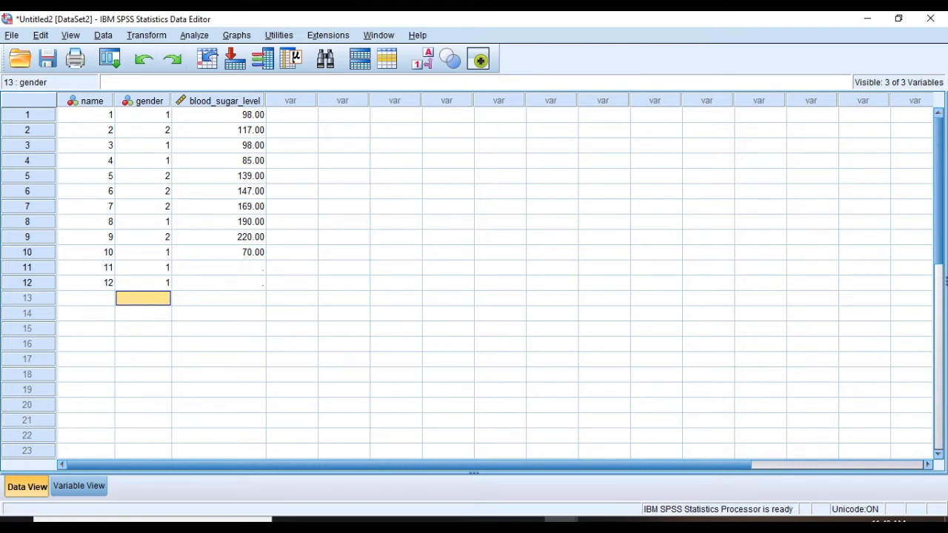
Step: Open the Frequencies dialog from Analyze > Descriptive Statistics
{"action": "left_click", "coordinate": [194, 35]}
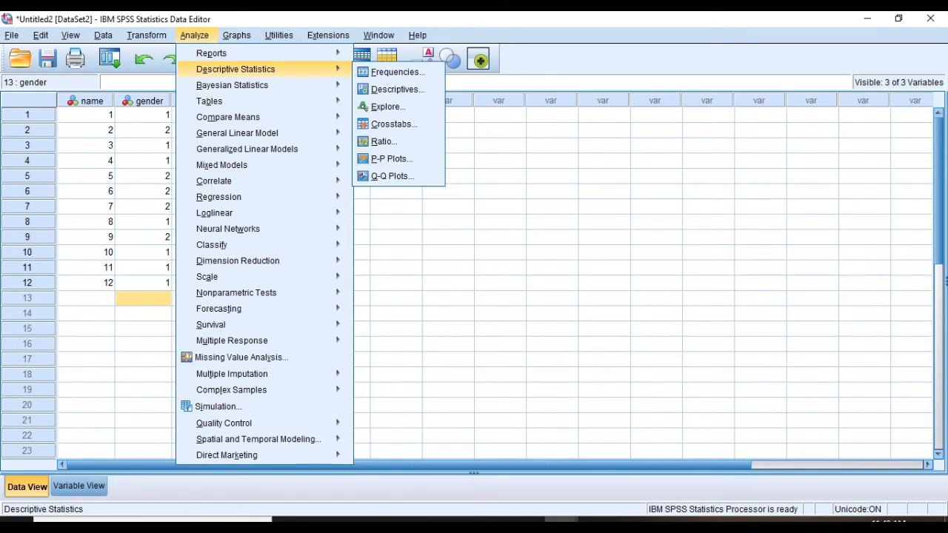
{"action": "mouse_move", "coordinate": [396, 72]}
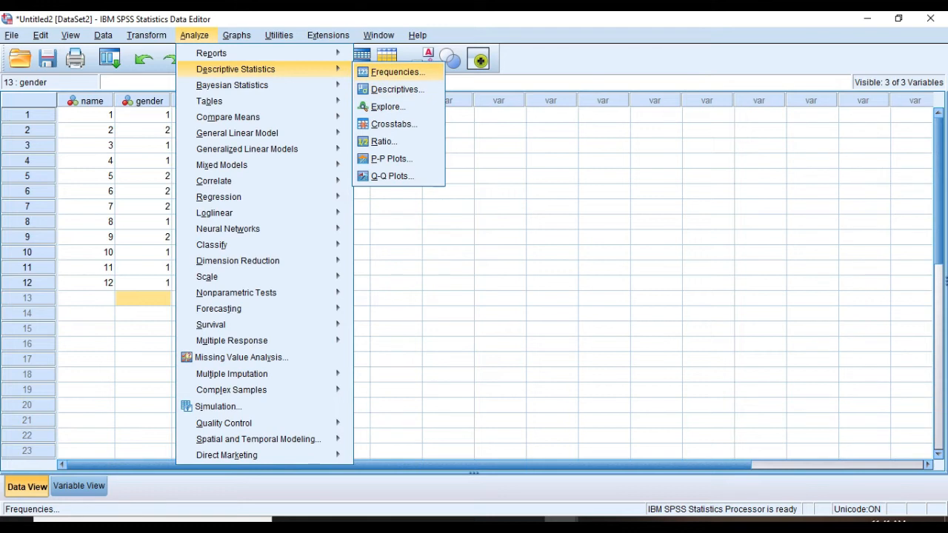
{"action": "mouse_move", "coordinate": [396, 89]}
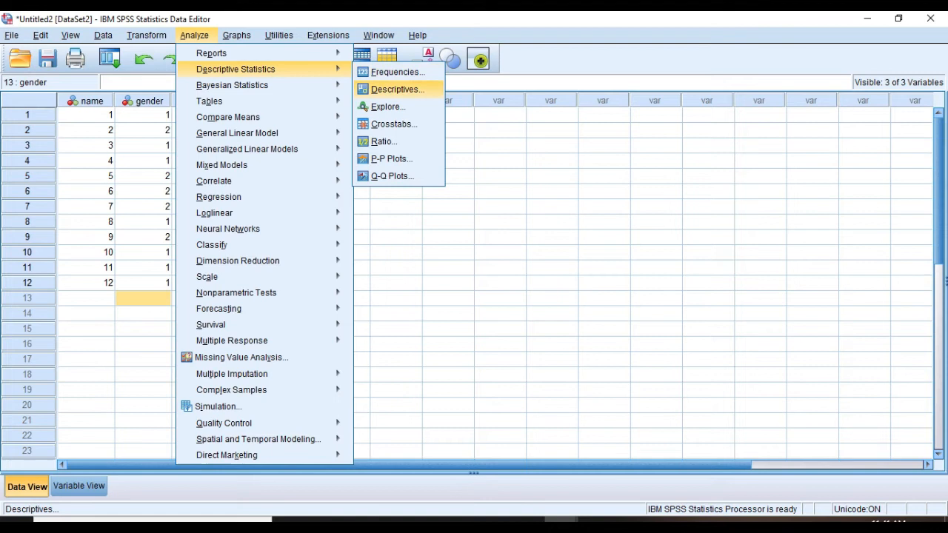
{"action": "mouse_move", "coordinate": [388, 106]}
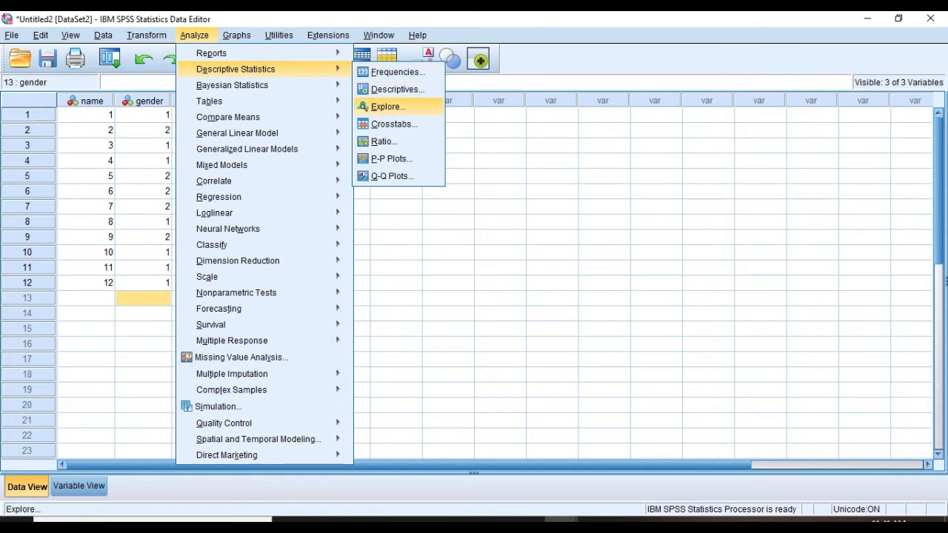
{"action": "mouse_move", "coordinate": [396, 89]}
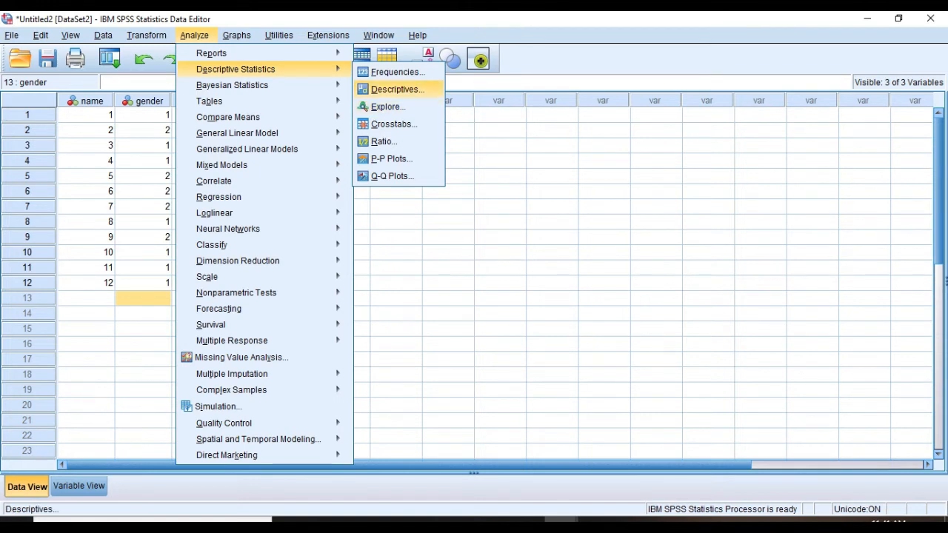
{"action": "mouse_move", "coordinate": [398, 72]}
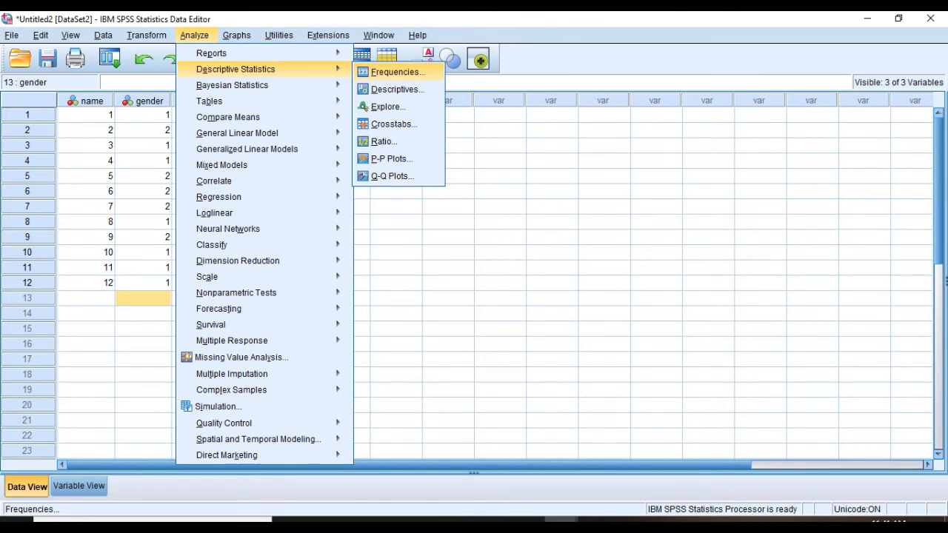
{"action": "left_click", "coordinate": [397, 72]}
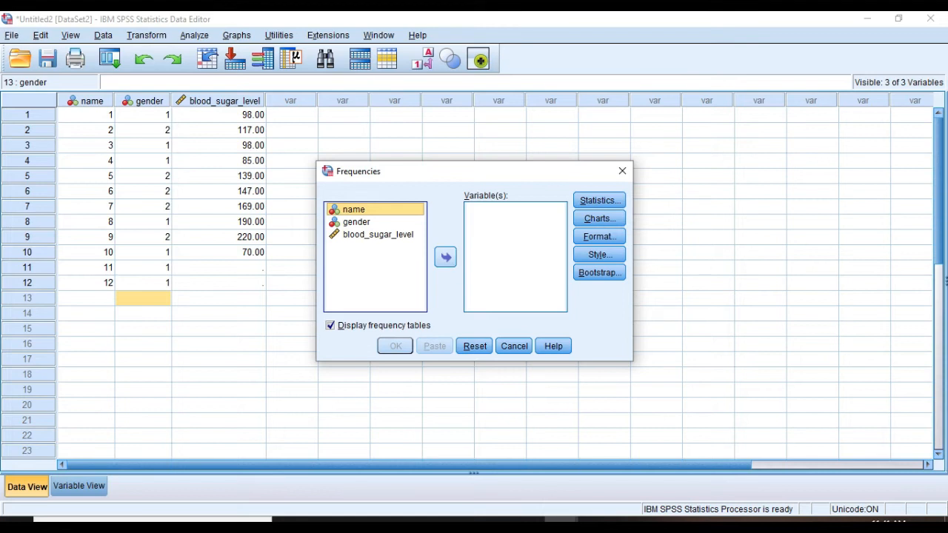
Step: Move name, gender and blood_sugar_level into Variable(s) and run Frequencies
{"action": "left_click", "coordinate": [445, 257]}
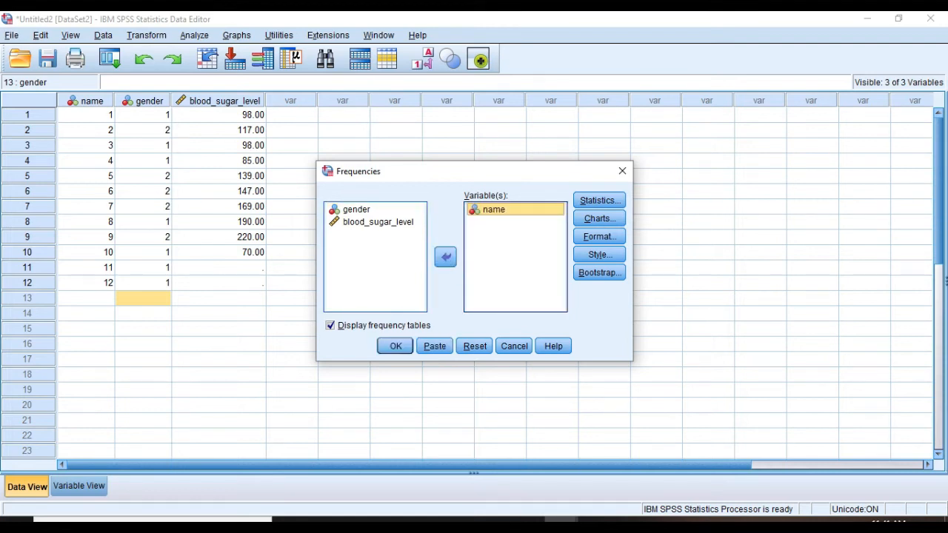
{"action": "left_click", "coordinate": [356, 209]}
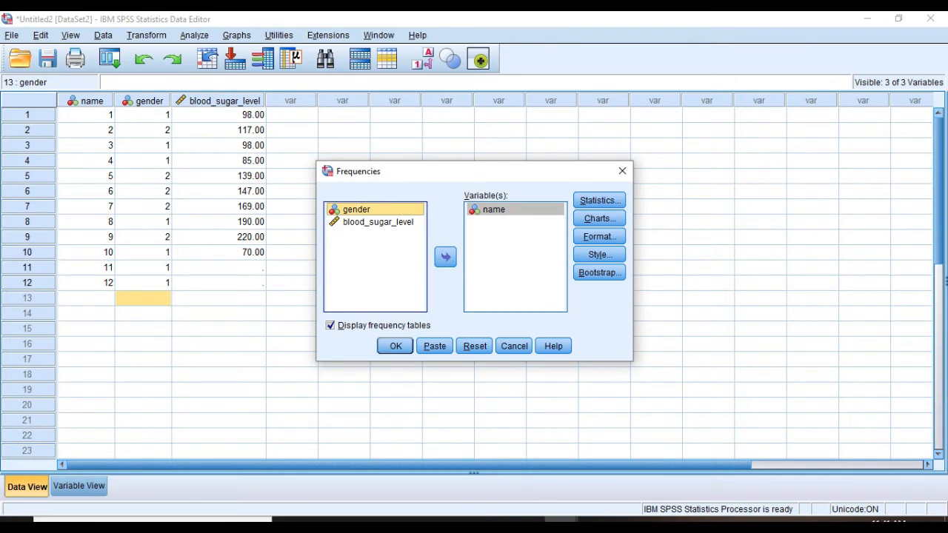
{"action": "left_click", "coordinate": [445, 256]}
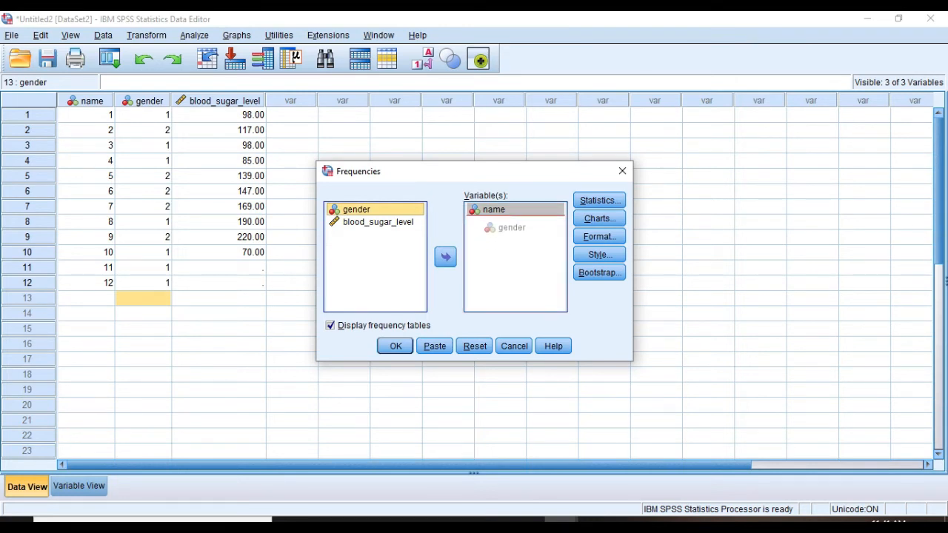
{"action": "left_click", "coordinate": [445, 256]}
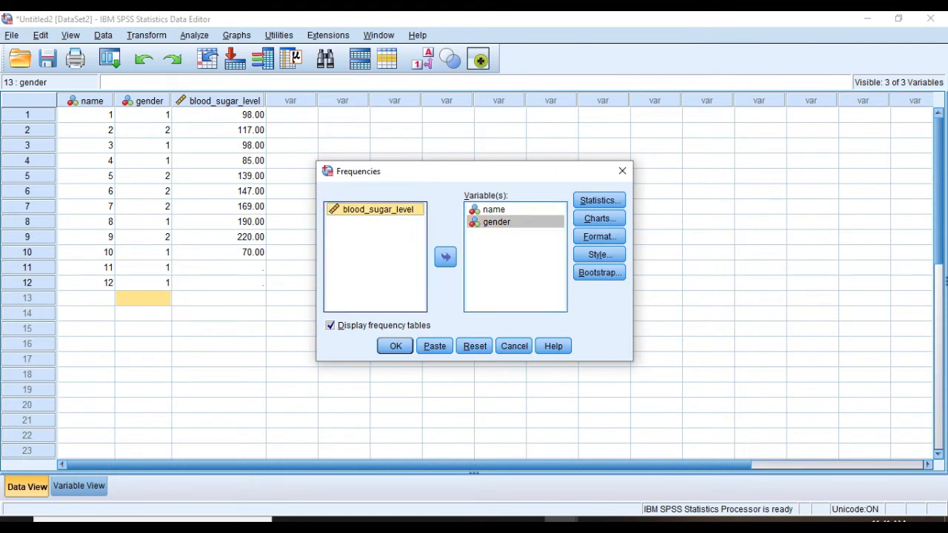
{"action": "left_click", "coordinate": [445, 257]}
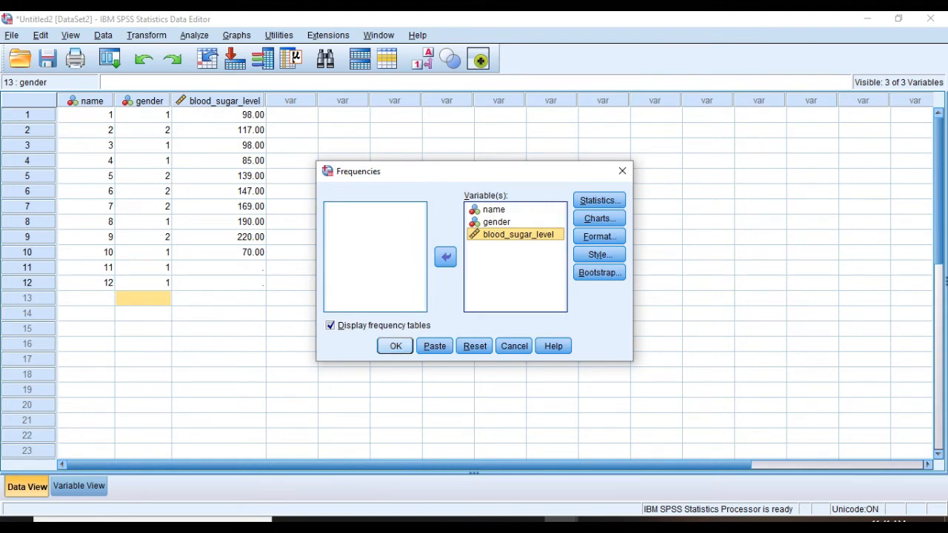
{"action": "left_click", "coordinate": [395, 346]}
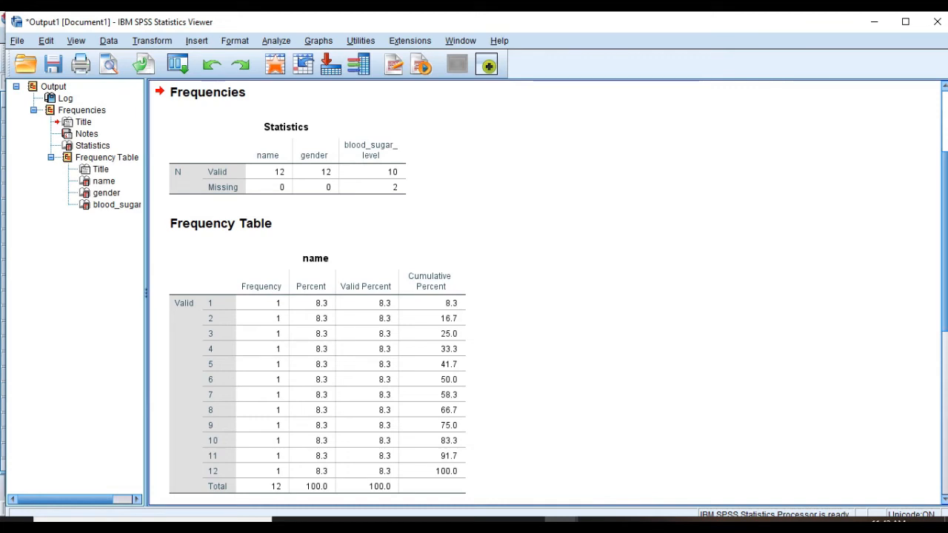
{"action": "scroll", "scroll_direction": "down", "scroll_amount": 3}
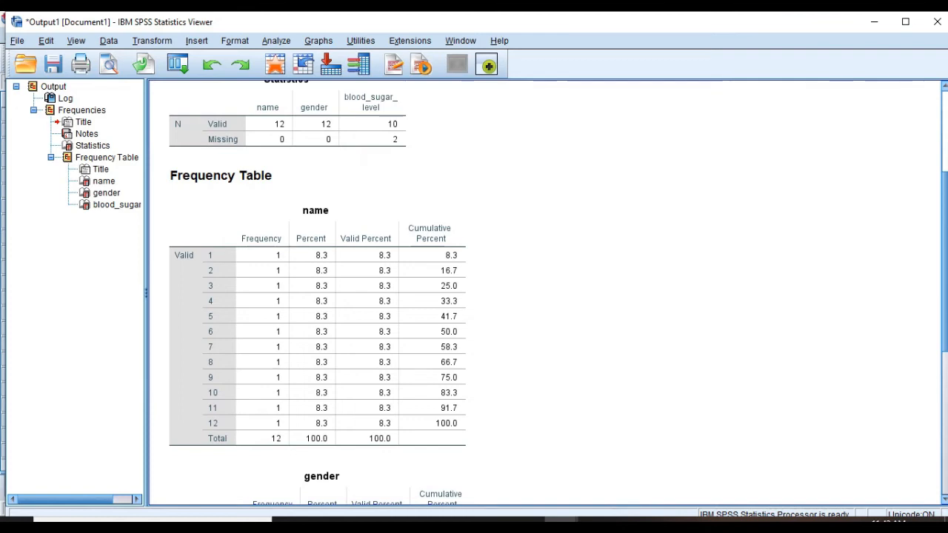
{"action": "scroll", "scroll_direction": "down", "scroll_amount": 3}
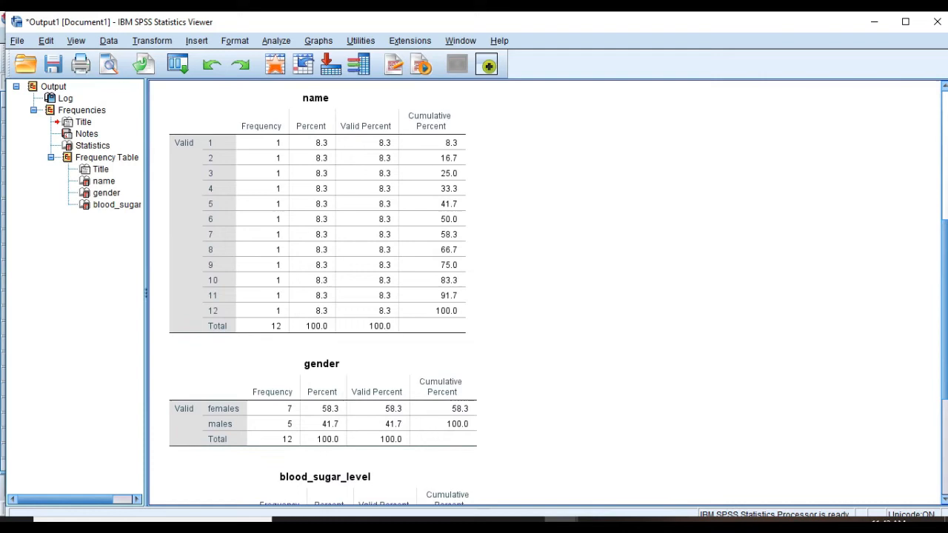
{"action": "left_click", "coordinate": [321, 408]}
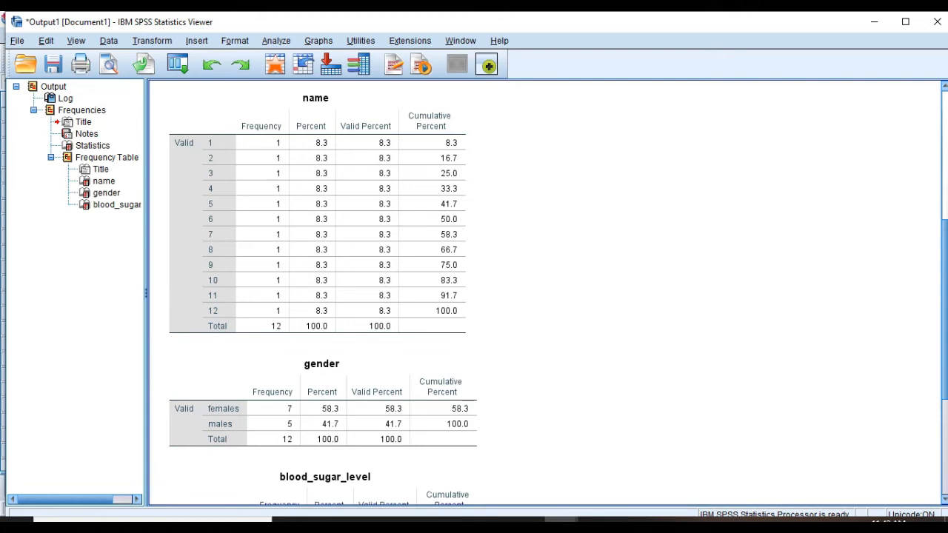
{"action": "scroll", "scroll_direction": "down", "scroll_amount": 3}
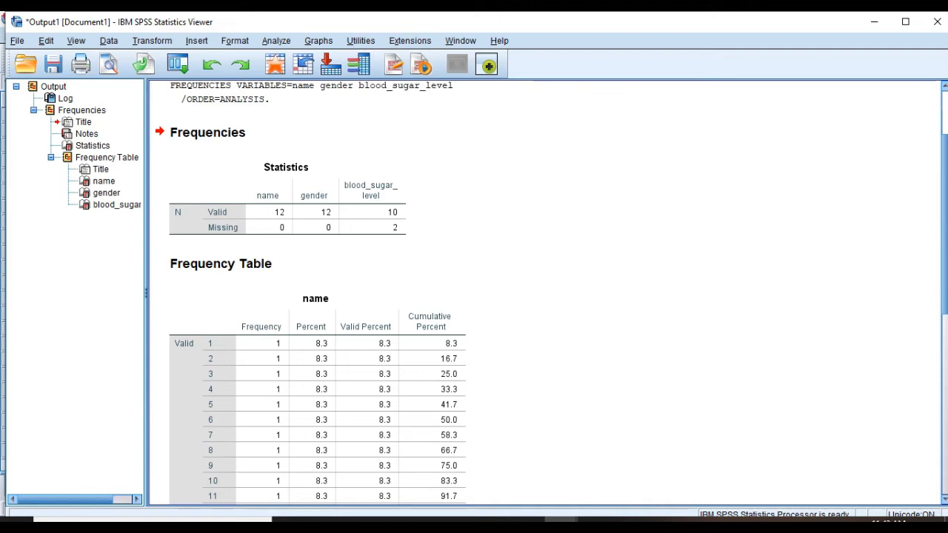
Step: Reopen Frequencies, remove name, and choose bar charts showing percentages
{"action": "left_click", "coordinate": [276, 40]}
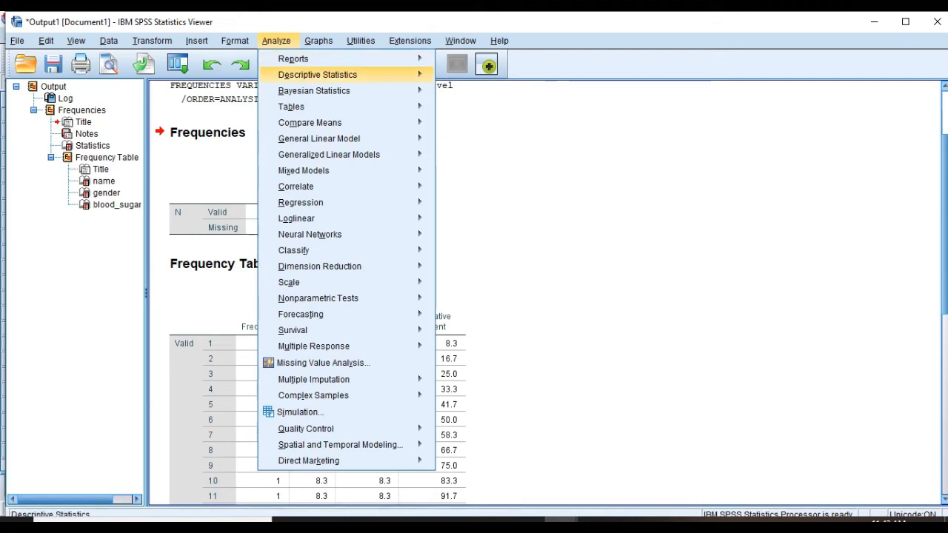
{"action": "mouse_move", "coordinate": [318, 74]}
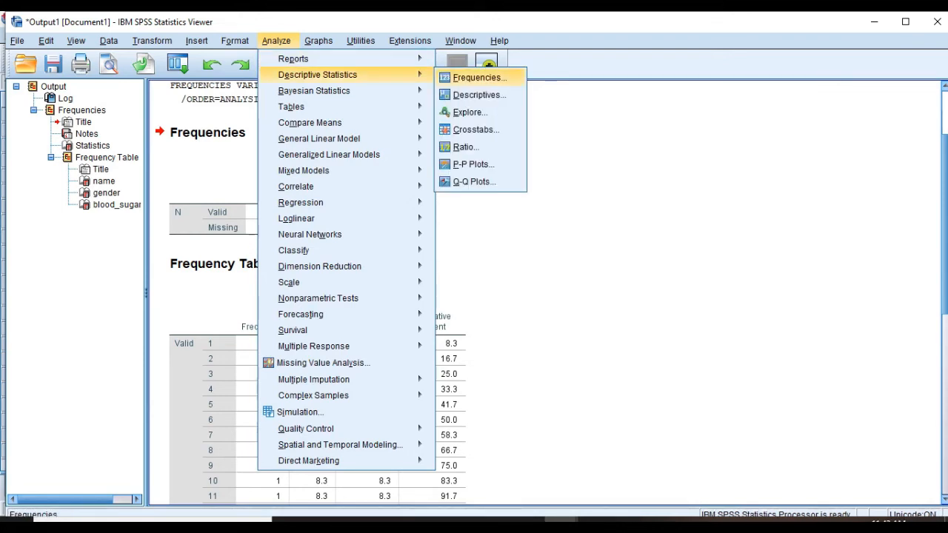
{"action": "left_click", "coordinate": [479, 77]}
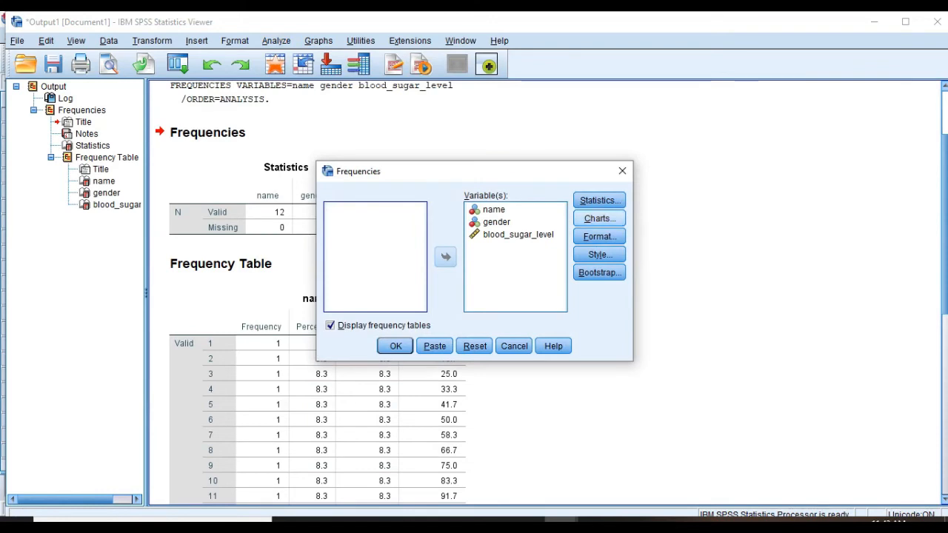
{"action": "left_click", "coordinate": [493, 209]}
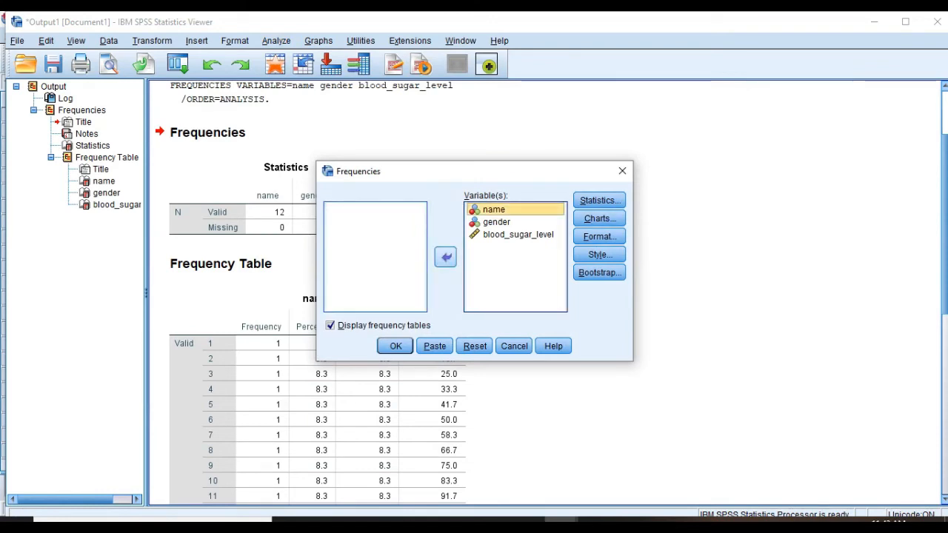
{"action": "left_click", "coordinate": [598, 217]}
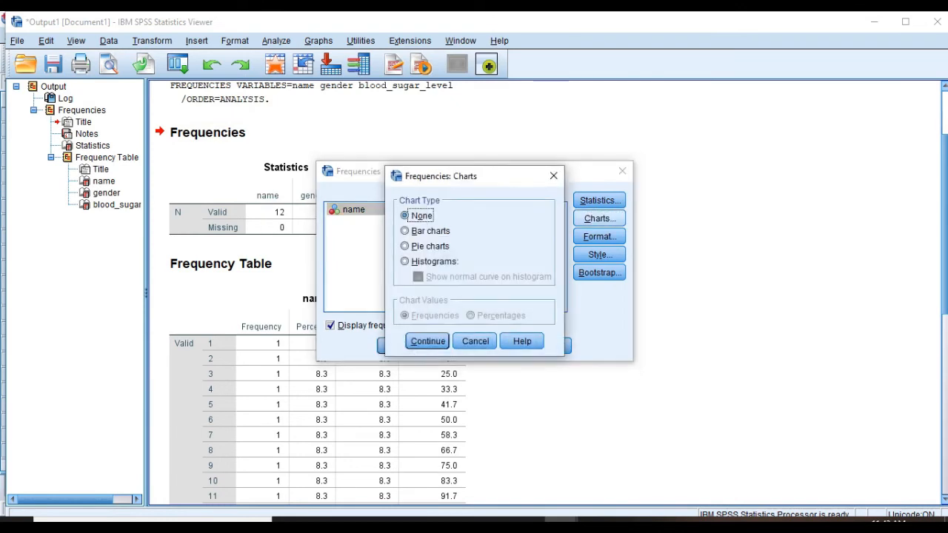
{"action": "left_click", "coordinate": [405, 230]}
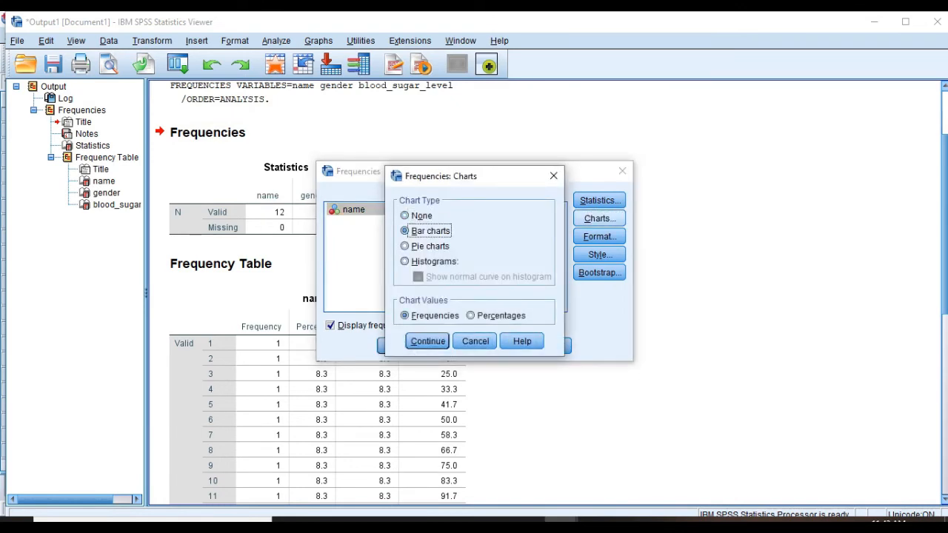
{"action": "left_click", "coordinate": [471, 315]}
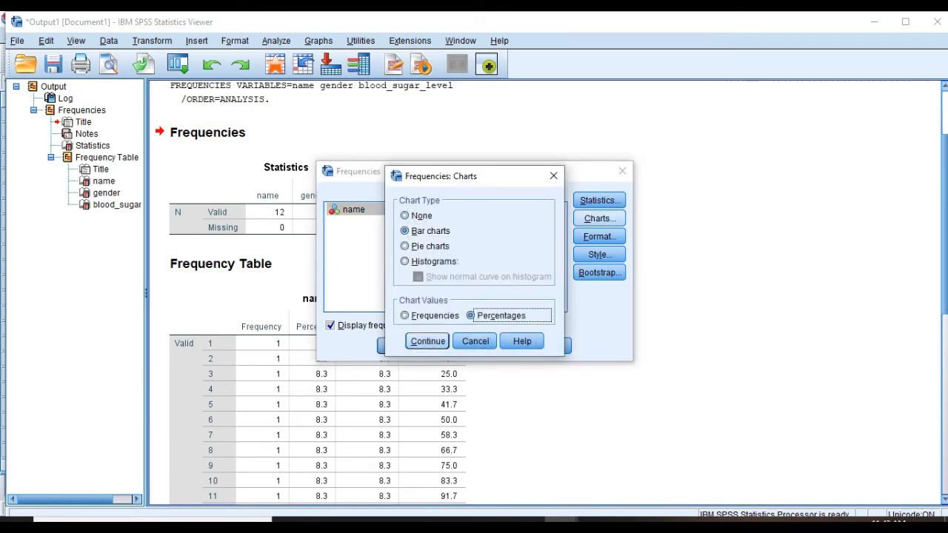
{"action": "left_click", "coordinate": [426, 340]}
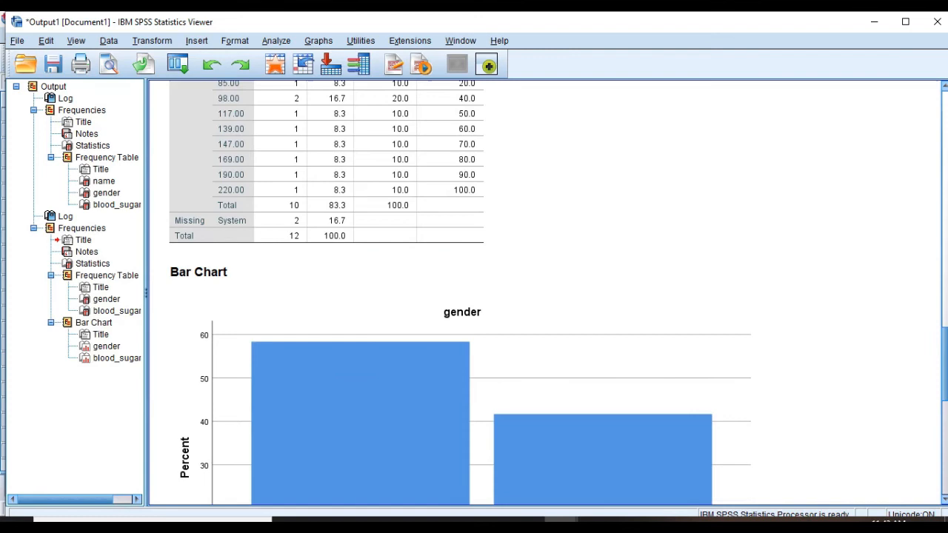
{"action": "scroll", "scroll_direction": "down", "scroll_amount": 3}
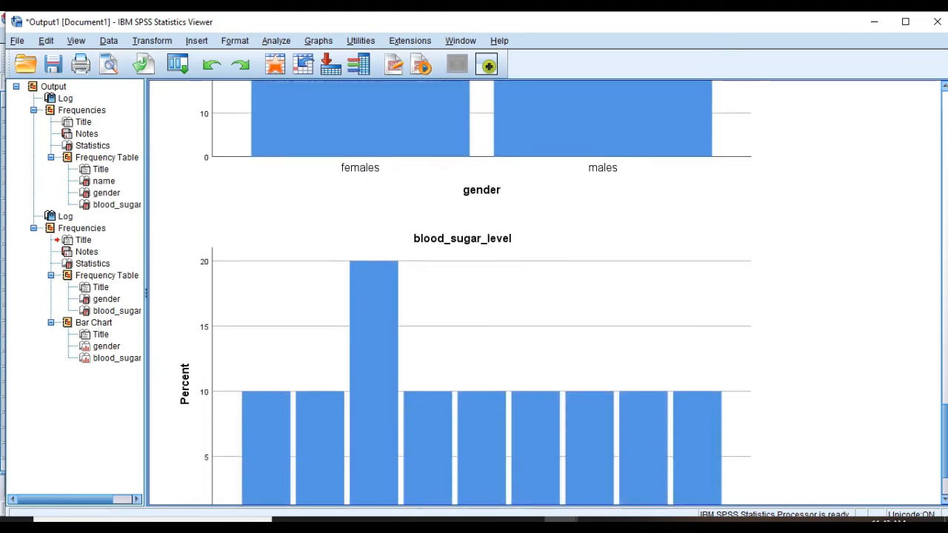
{"action": "scroll", "scroll_direction": "down", "scroll_amount": 3}
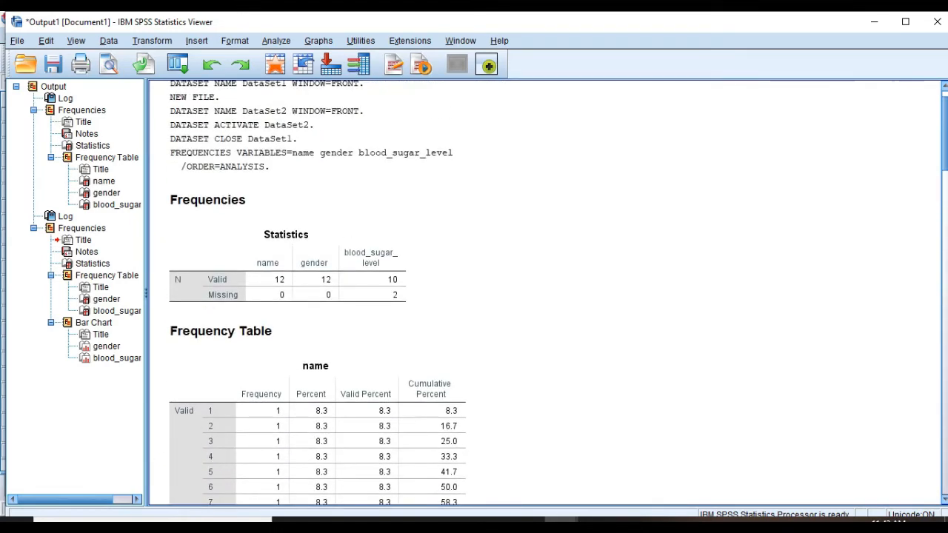
Step: Reopen Frequencies and set the charts to histograms with a normal curve
{"action": "left_click", "coordinate": [275, 41]}
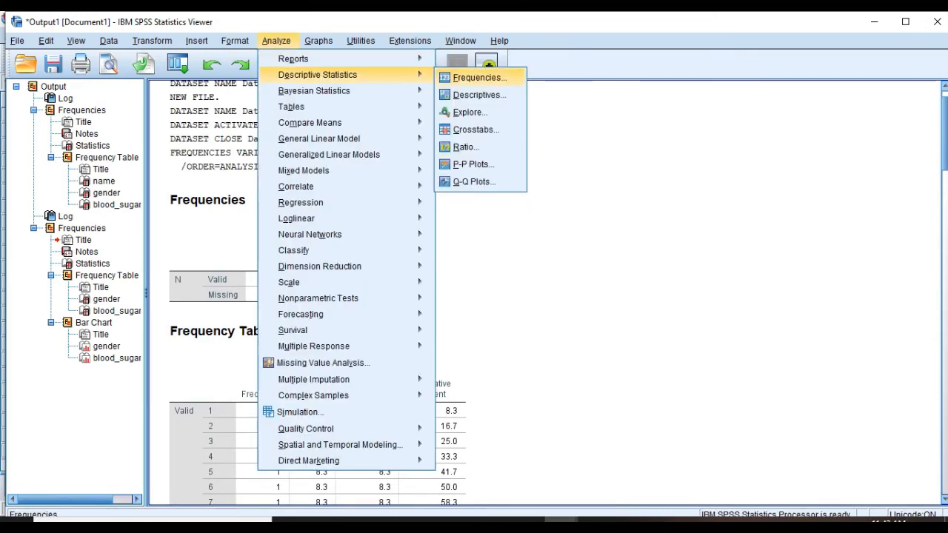
{"action": "left_click", "coordinate": [478, 77]}
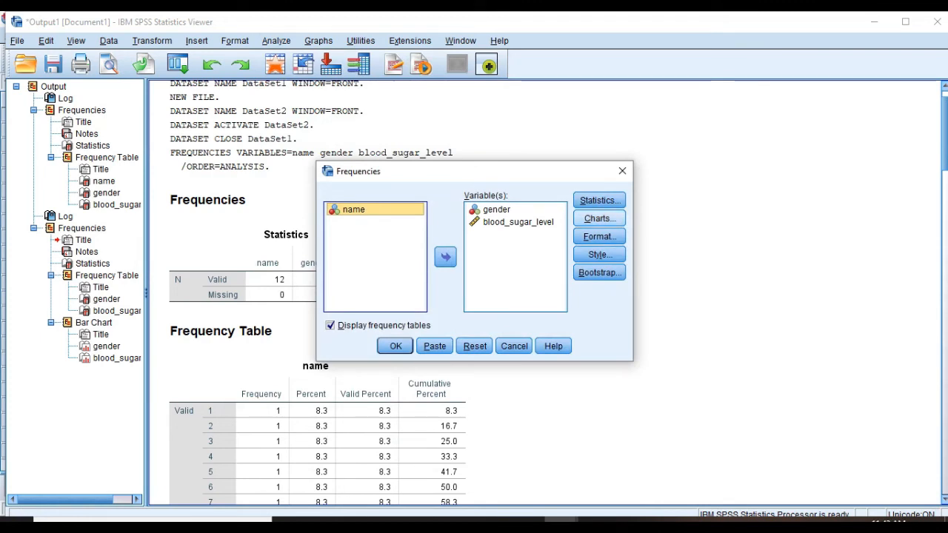
{"action": "left_click", "coordinate": [599, 218]}
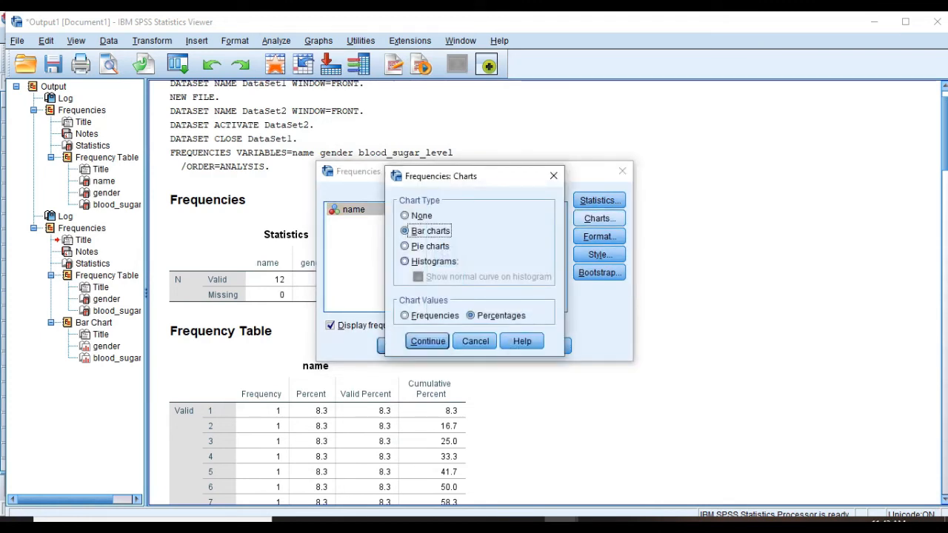
{"action": "left_click", "coordinate": [405, 261]}
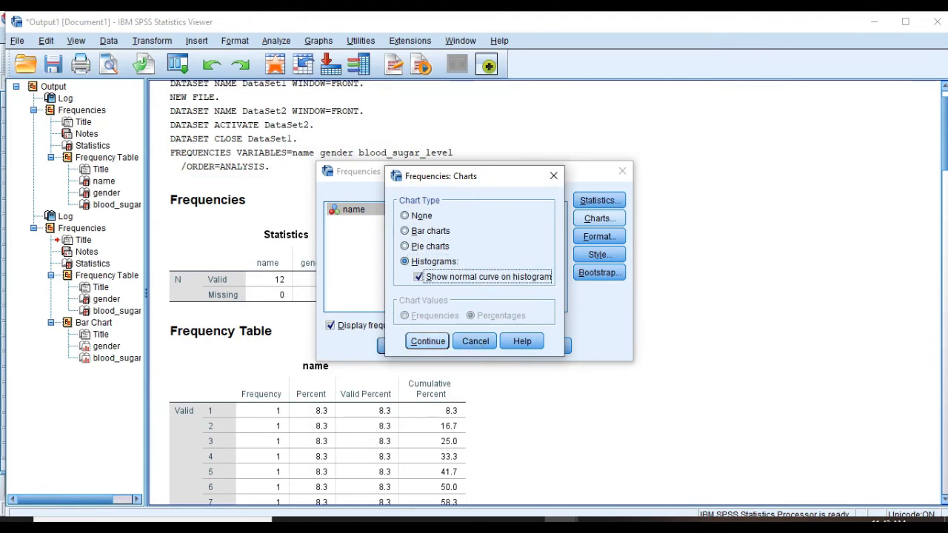
{"action": "left_click", "coordinate": [427, 341]}
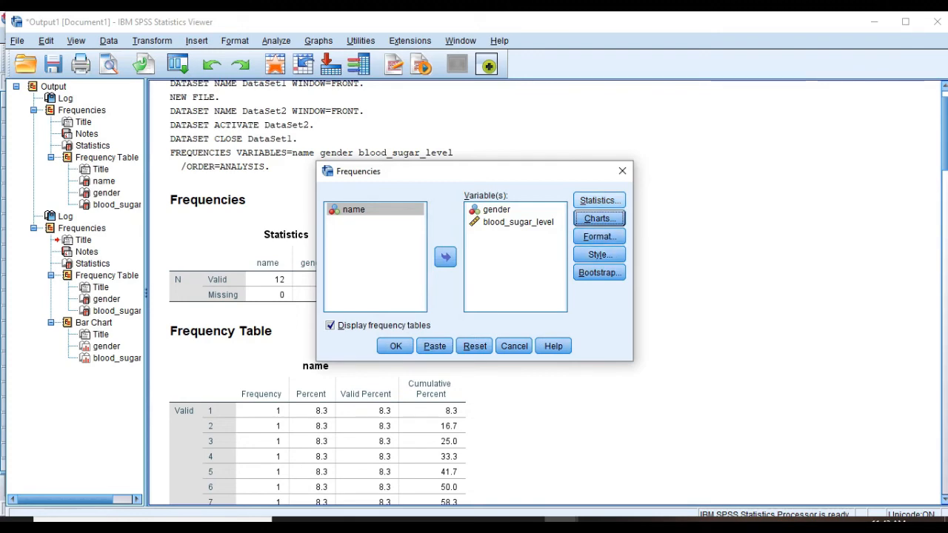
Step: Tick mean, median, mode, std. deviation, variance, range, minimum and maximum, then run Frequencies
{"action": "left_click", "coordinate": [598, 200]}
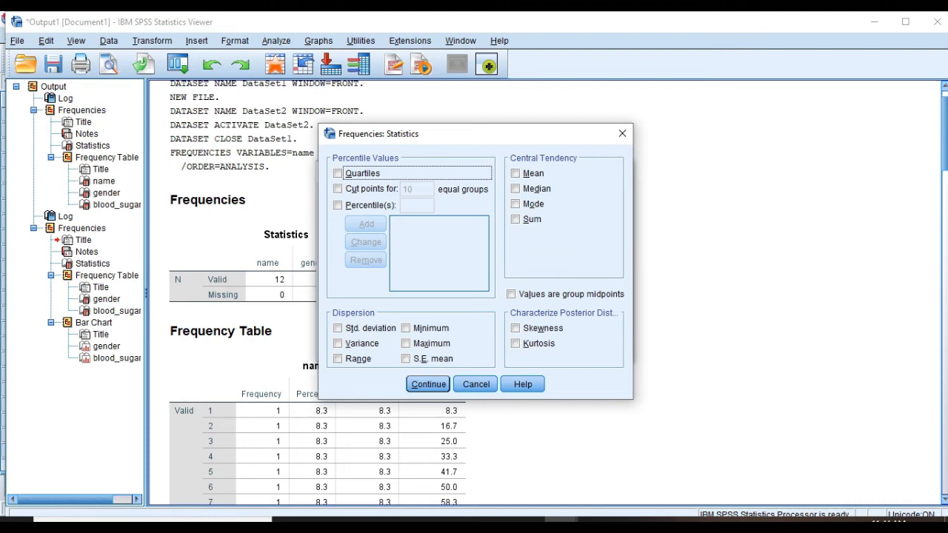
{"action": "left_click", "coordinate": [515, 188]}
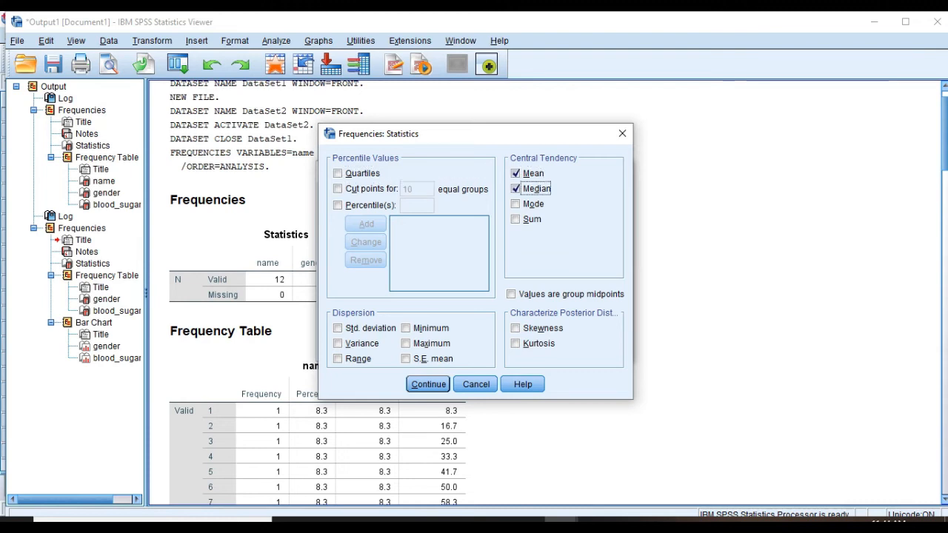
{"action": "left_click", "coordinate": [516, 203]}
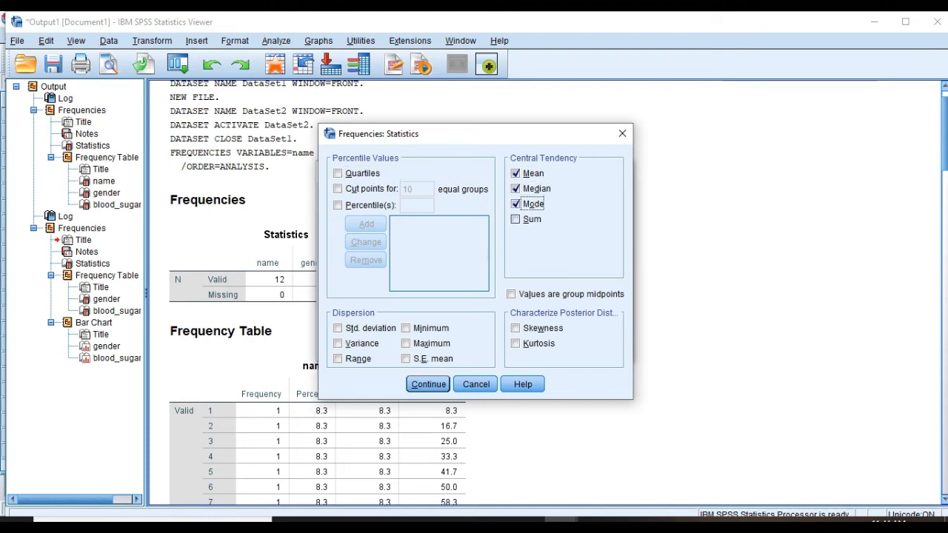
{"action": "left_click", "coordinate": [338, 328]}
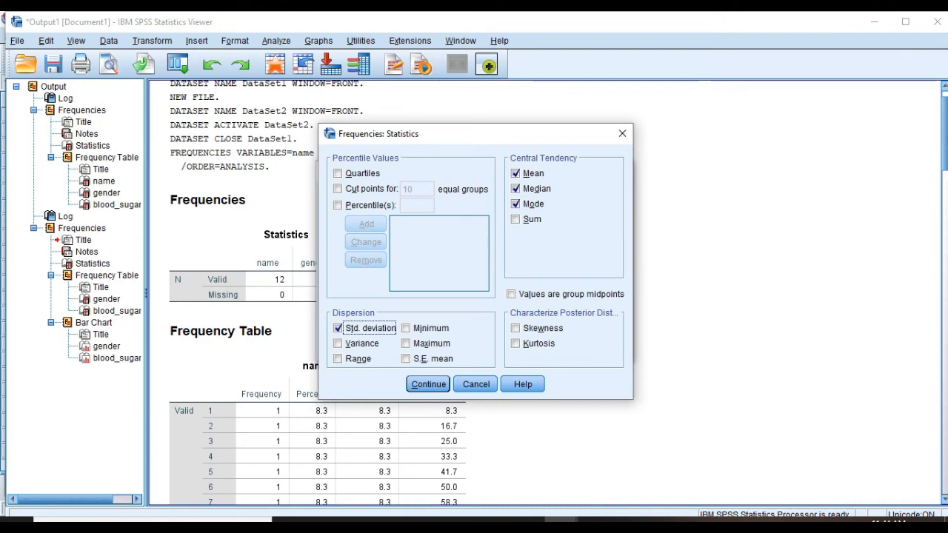
{"action": "left_click", "coordinate": [405, 343]}
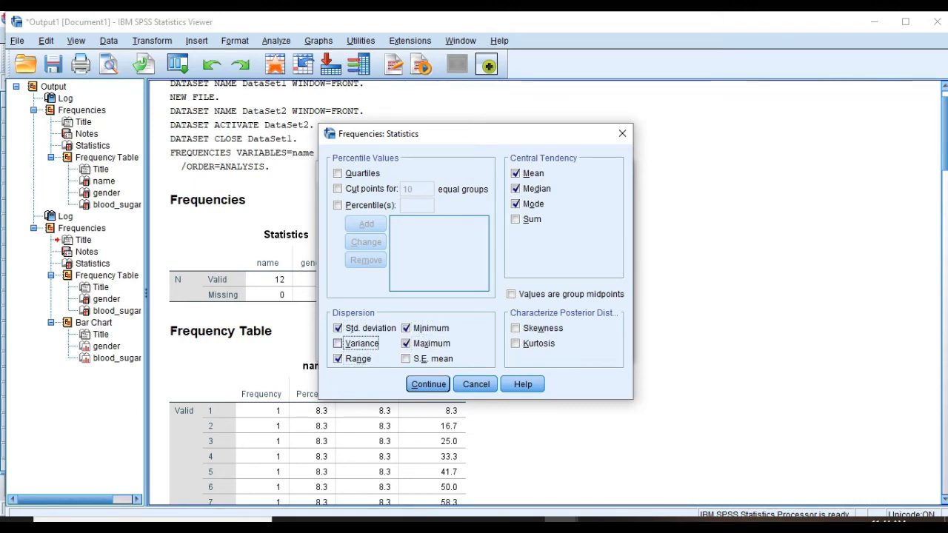
{"action": "left_click", "coordinate": [427, 384]}
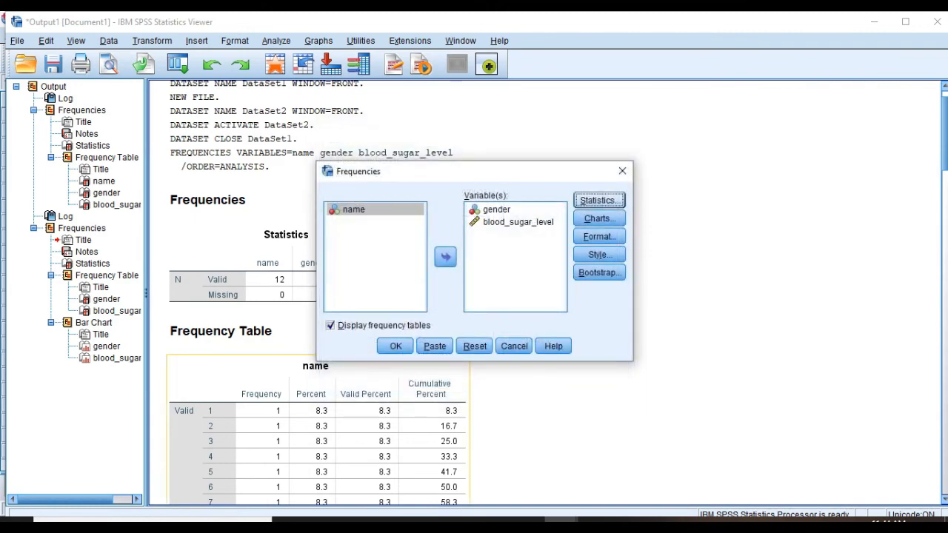
{"action": "left_click", "coordinate": [395, 346]}
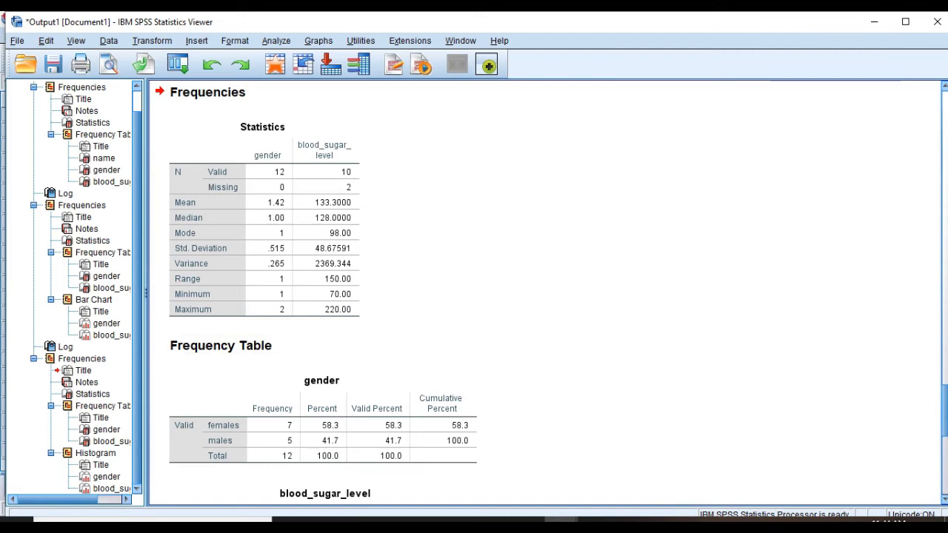
Step: Scroll through the statistics, frequency tables and histograms to the blood_sugar_level histogram
{"action": "scroll", "scroll_direction": "down", "scroll_amount": 3}
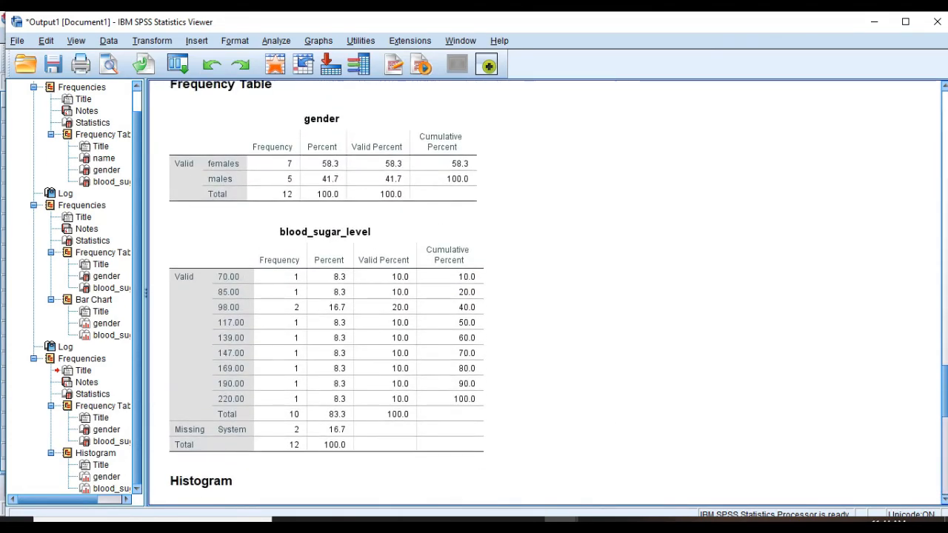
{"action": "scroll", "scroll_direction": "up", "scroll_amount": 3}
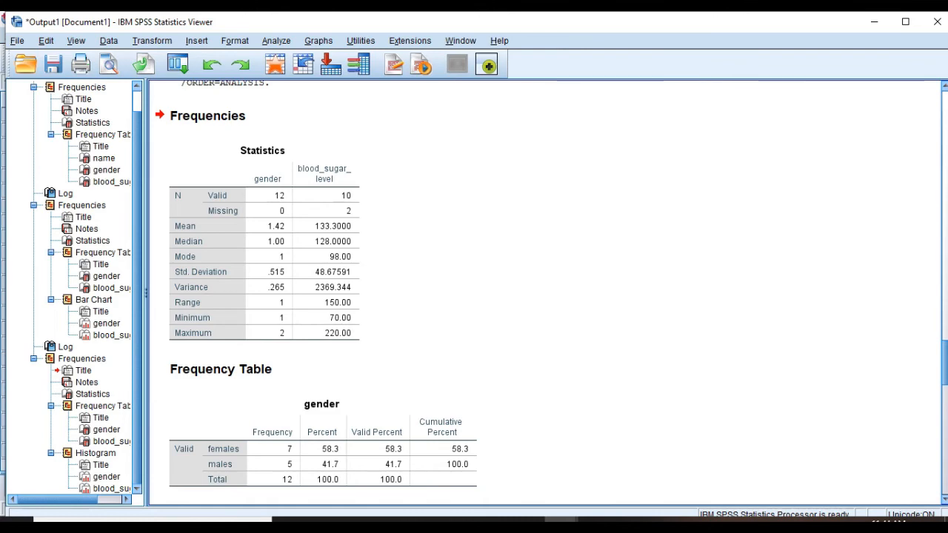
{"action": "scroll", "scroll_direction": "down", "scroll_amount": 3}
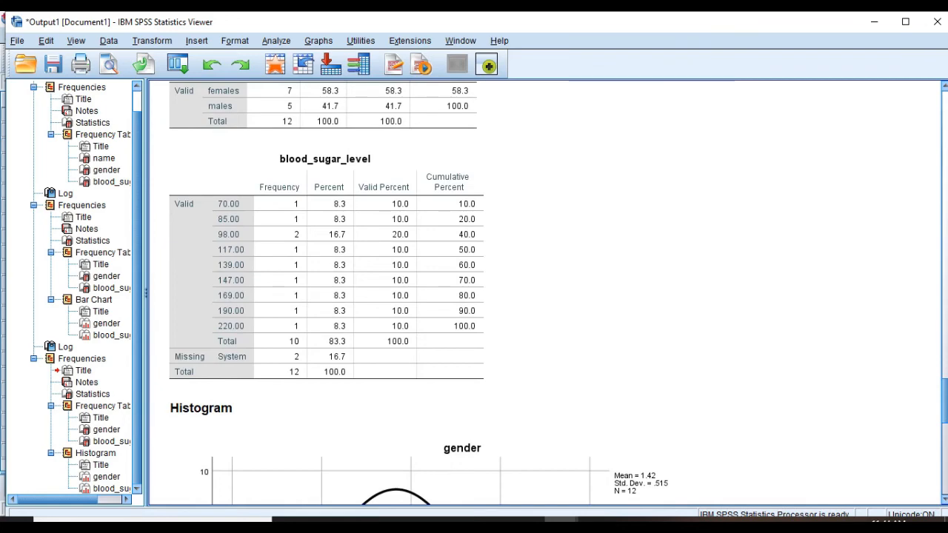
{"action": "scroll", "scroll_direction": "down", "scroll_amount": 3}
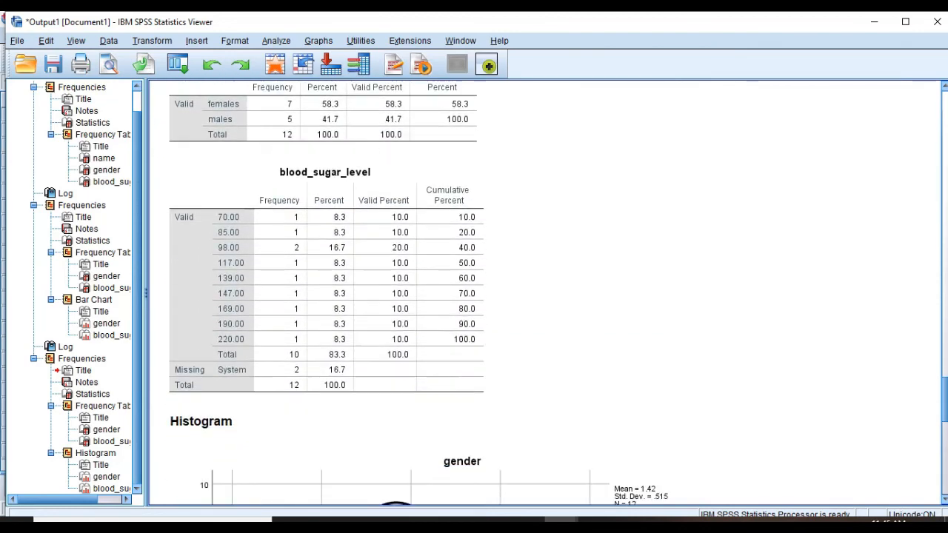
{"action": "scroll", "scroll_direction": "down", "scroll_amount": 3}
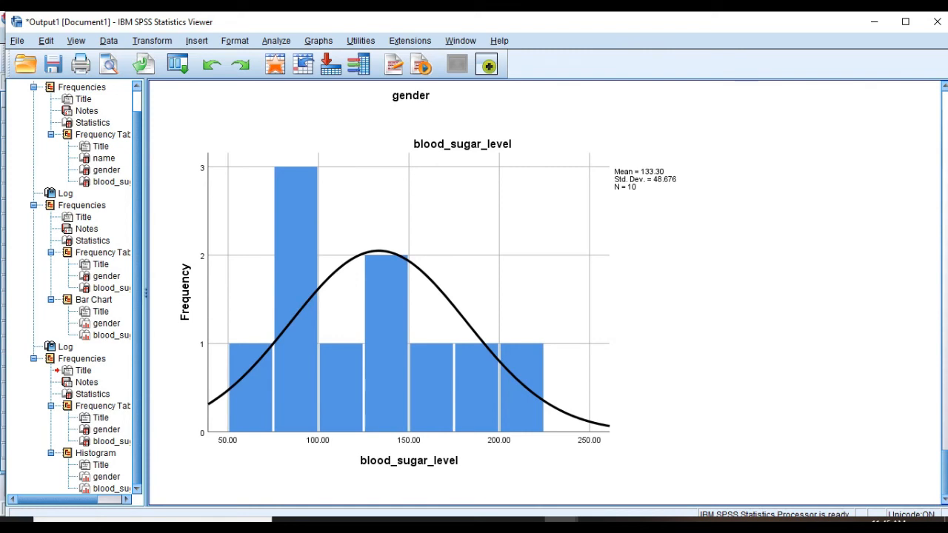
Step: Run Compare Means with blood_sugar_level as dependent and gender as independent variable
{"action": "left_click", "coordinate": [276, 40]}
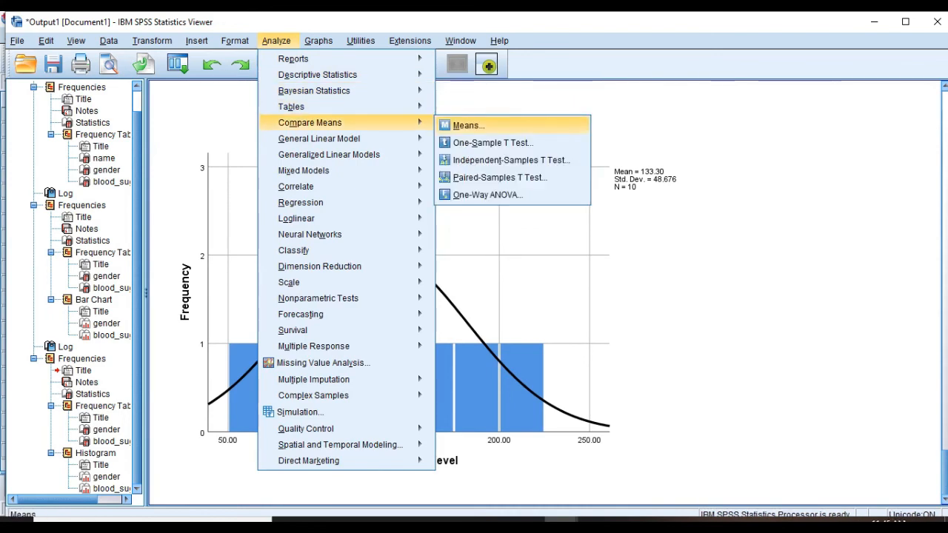
{"action": "left_click", "coordinate": [467, 124]}
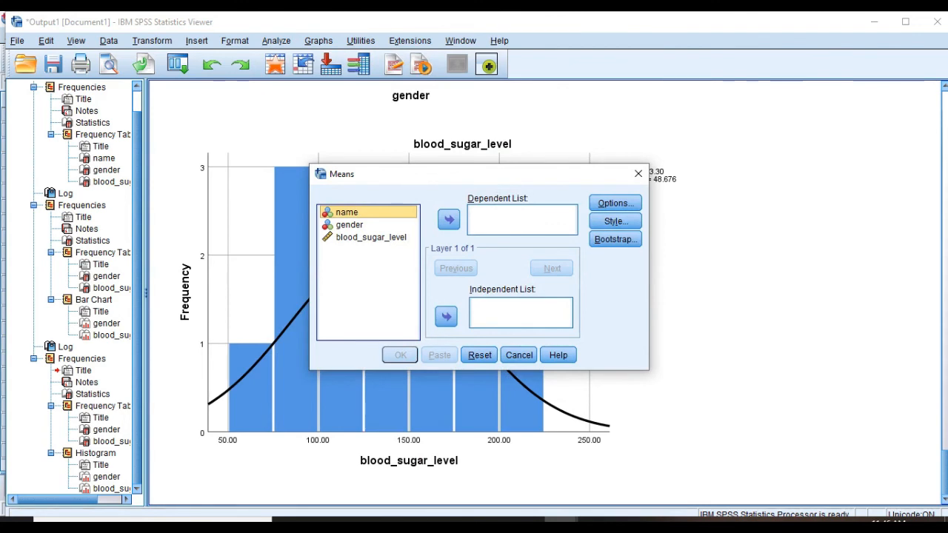
{"action": "left_click", "coordinate": [370, 236]}
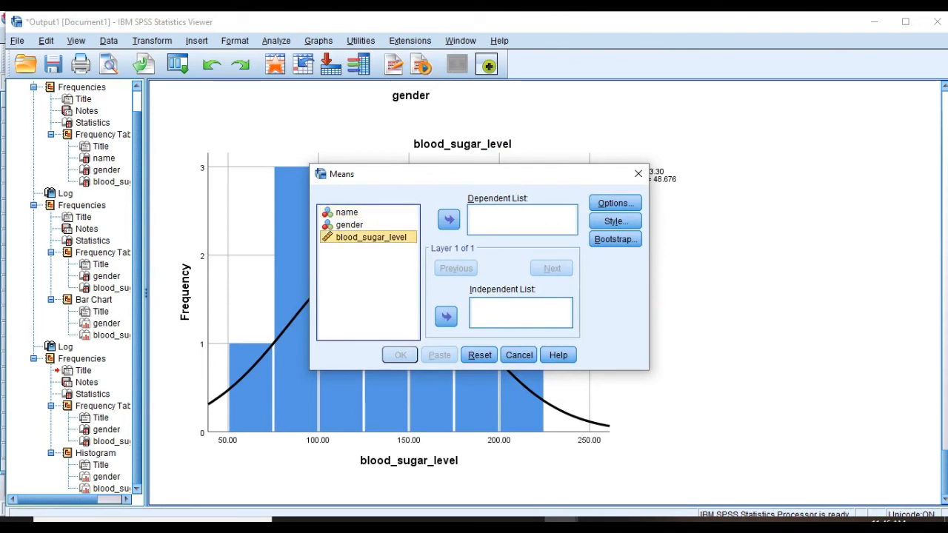
{"action": "left_click", "coordinate": [349, 224]}
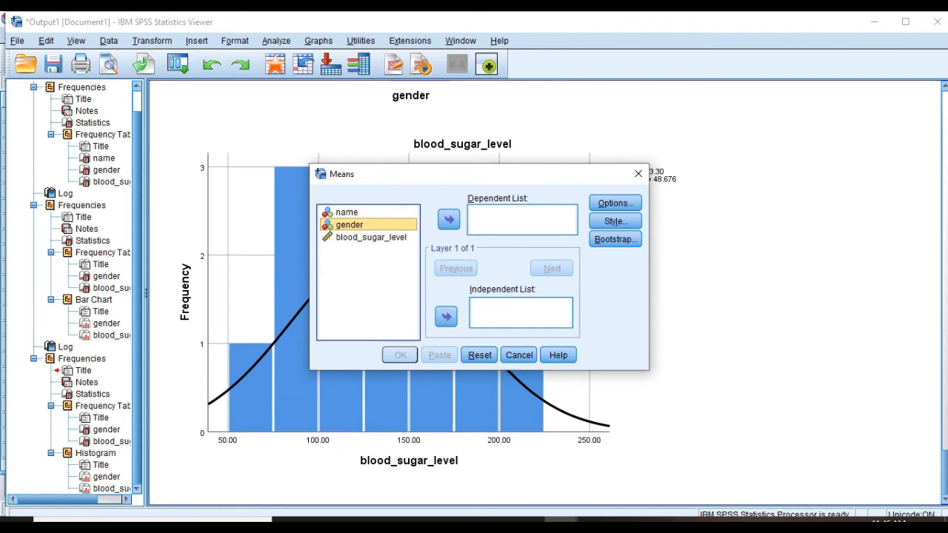
{"action": "left_click", "coordinate": [446, 316]}
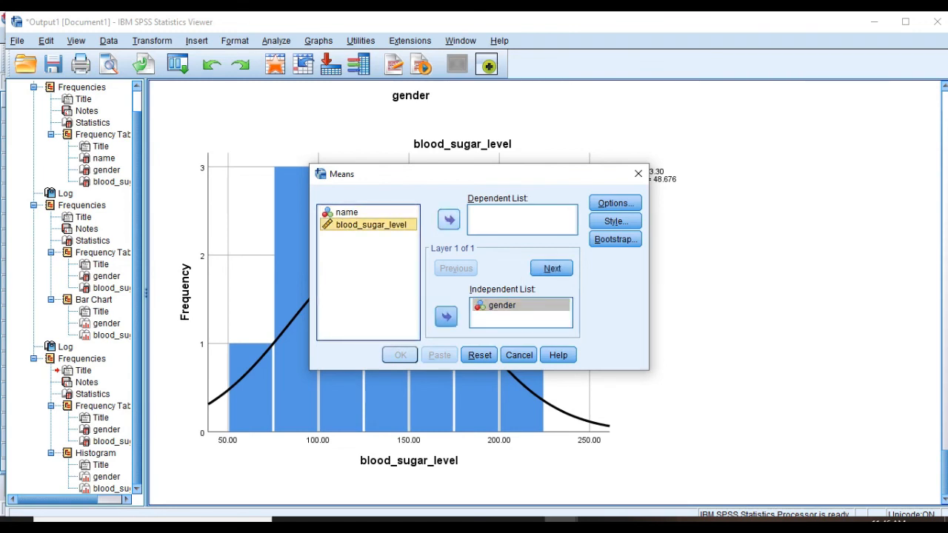
{"action": "left_click", "coordinate": [448, 220]}
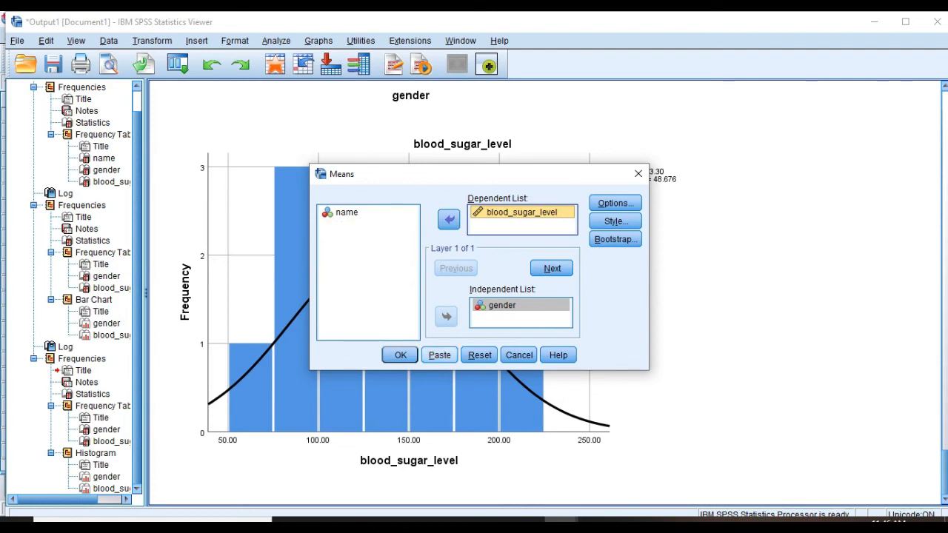
{"action": "left_click", "coordinate": [400, 355]}
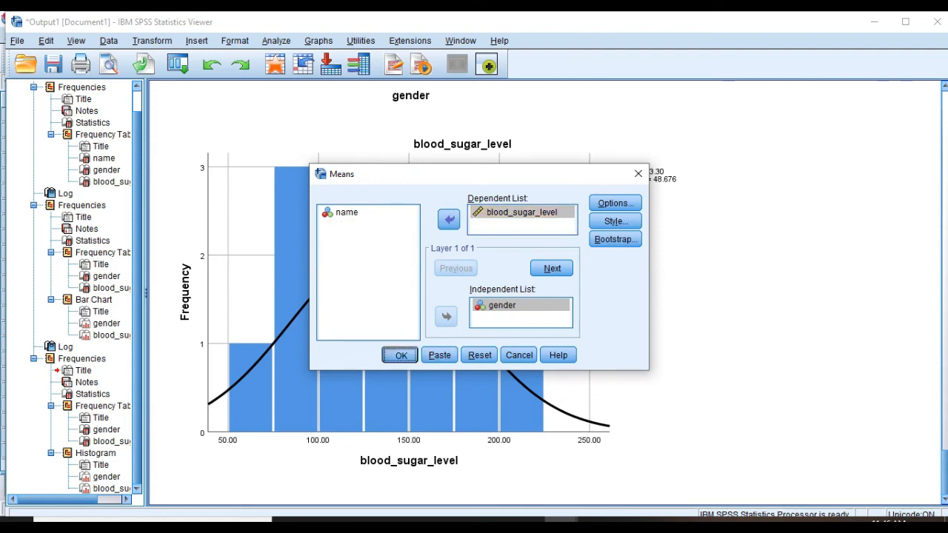
{"action": "left_click", "coordinate": [400, 355]}
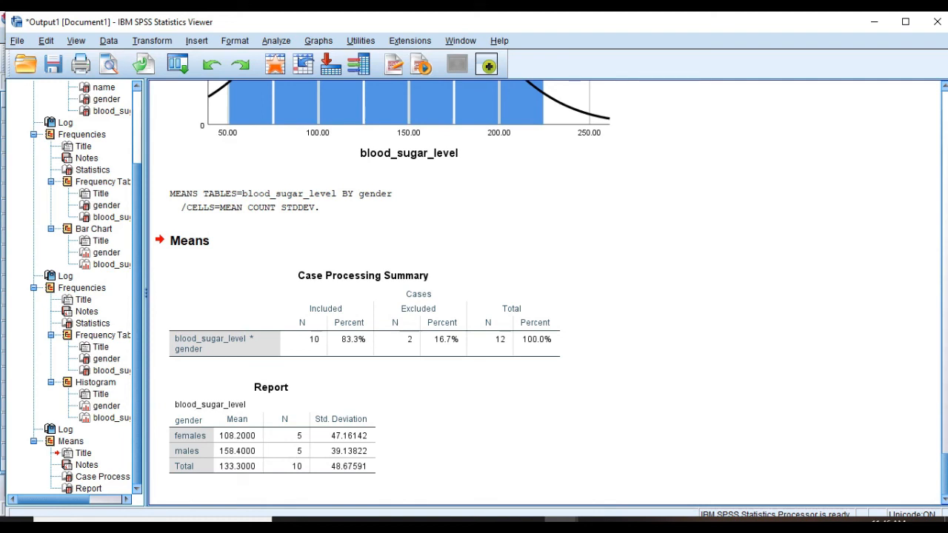
Step: Select the top Output item in the outline to show the first Frequencies statistics
{"action": "left_click", "coordinate": [271, 426]}
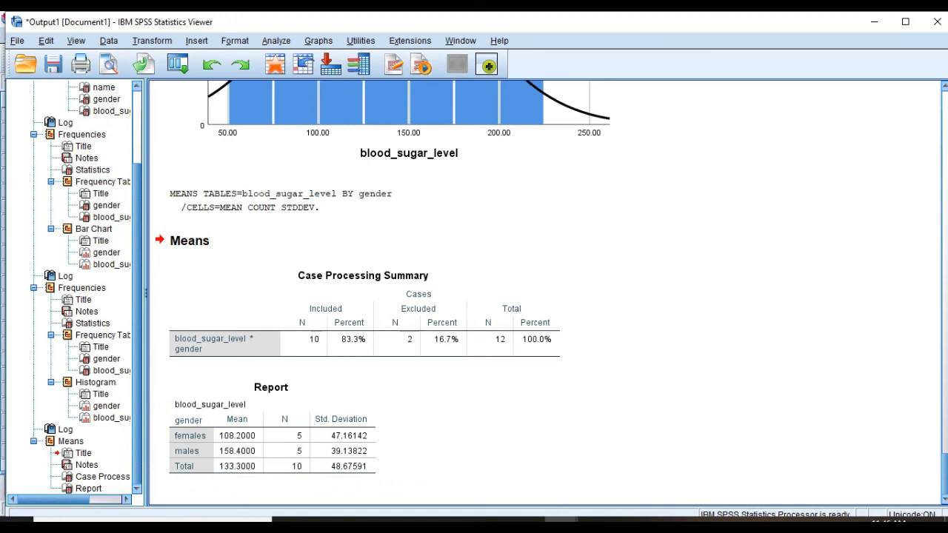
{"action": "left_click", "coordinate": [271, 429]}
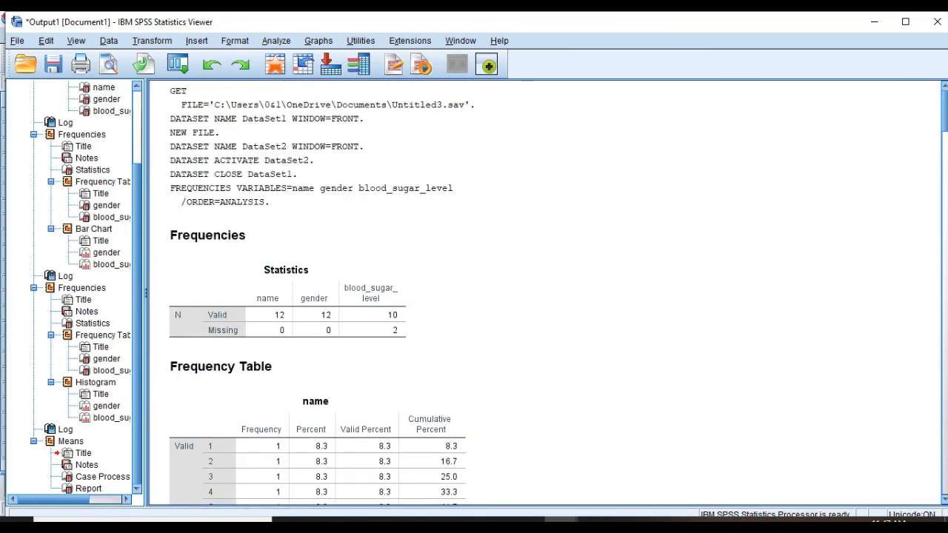
{"action": "mouse_move", "coordinate": [936, 22]}
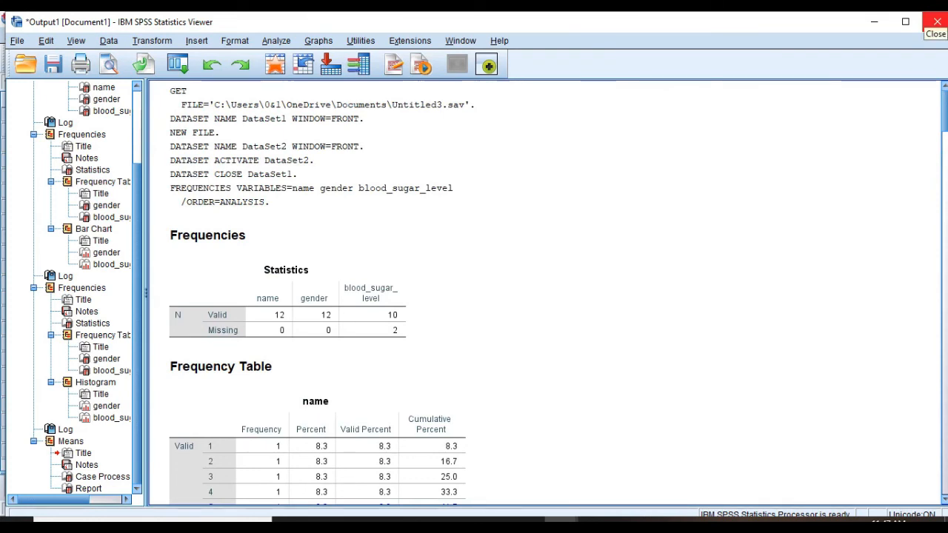
Step: Close the Output Viewer window to bring up the save prompt
{"action": "left_click", "coordinate": [935, 30]}
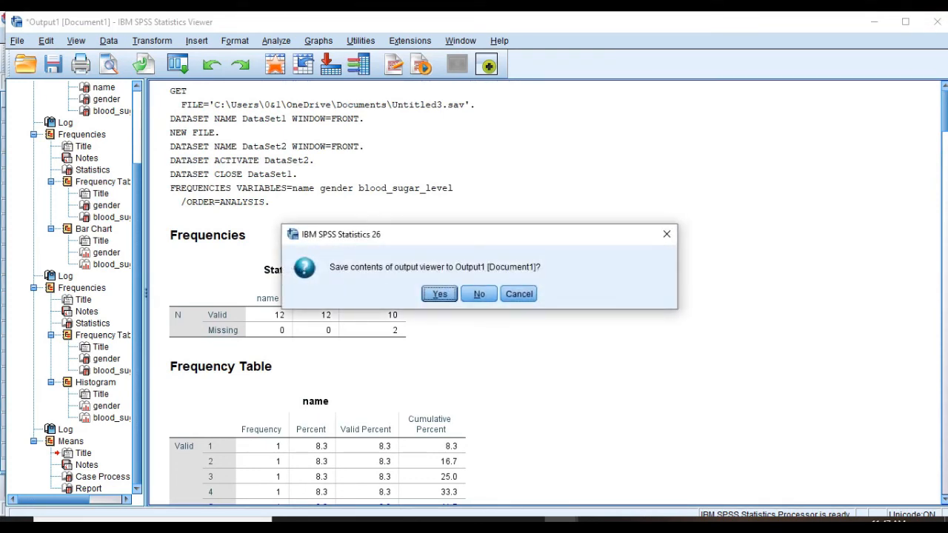